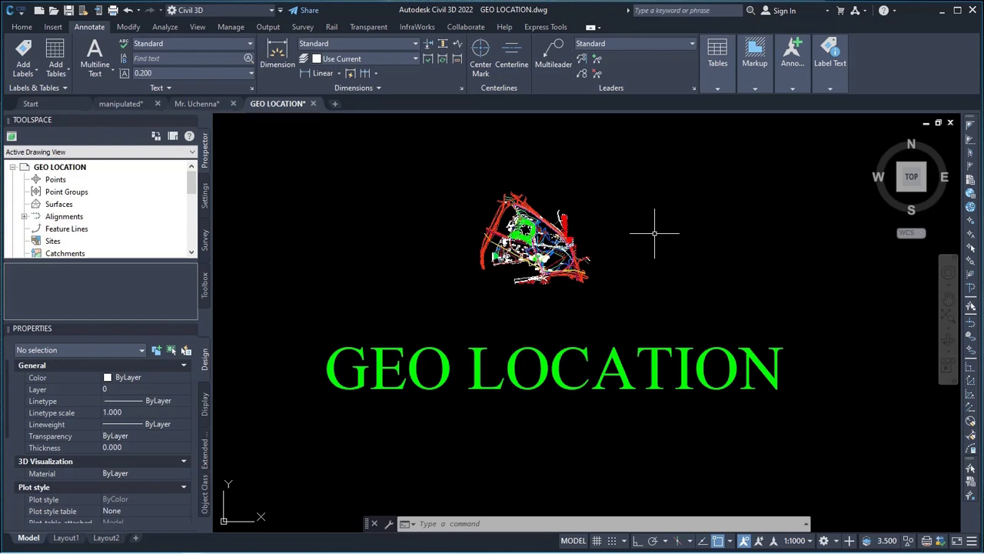
mouse_move(655, 232)
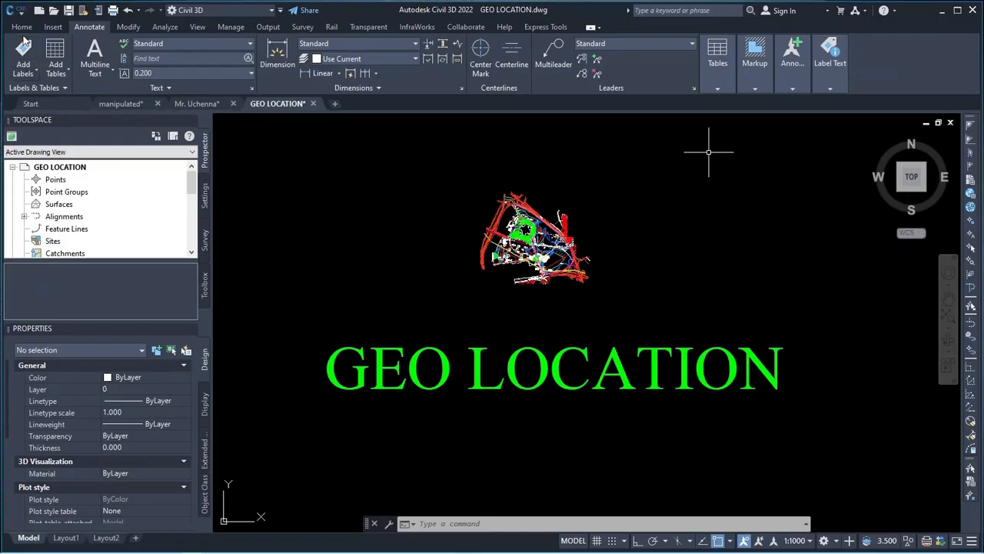
Step: Open the Autodesk account sign-in window and focus its empty Email field
left_click(22, 26)
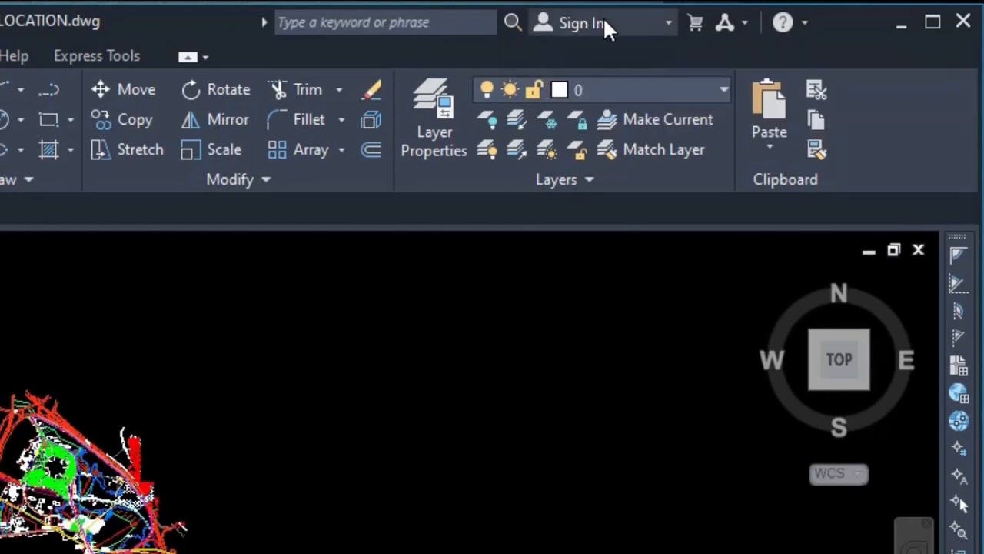
mouse_move(582, 23)
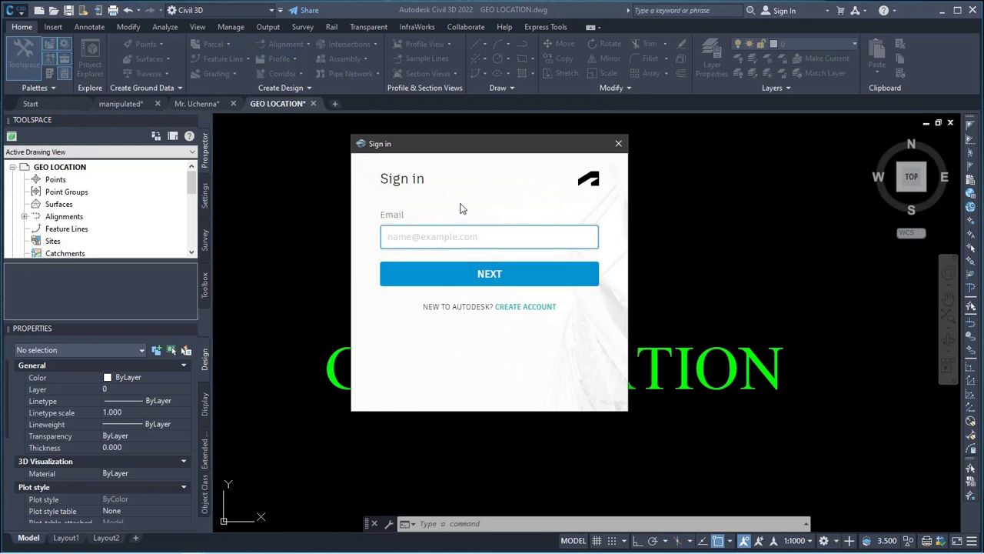
mouse_move(410, 372)
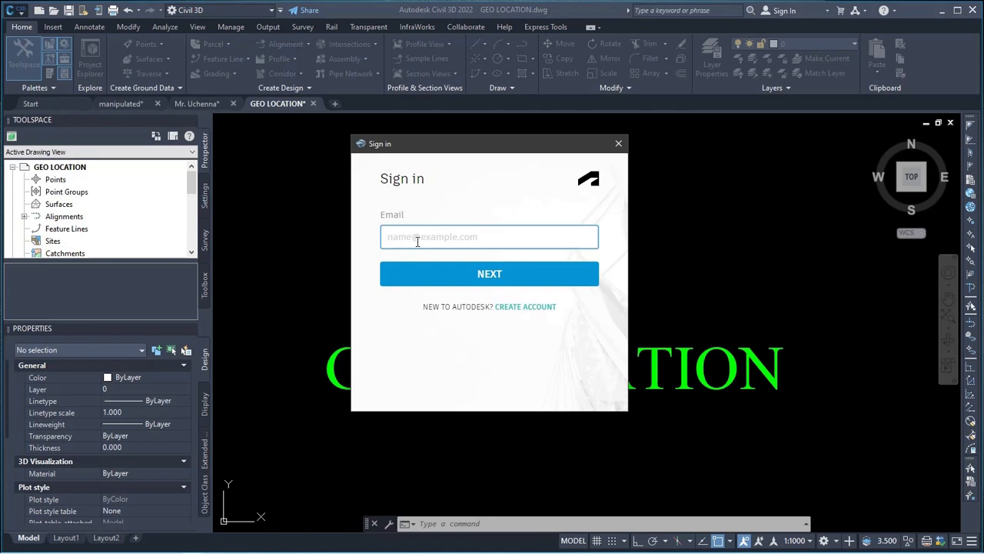
left_click(489, 236)
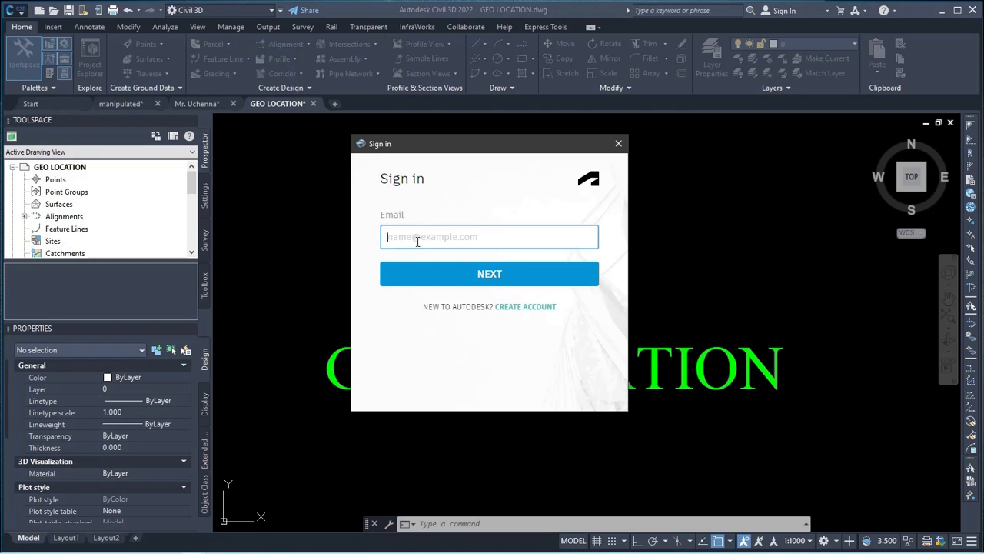
mouse_move(492, 332)
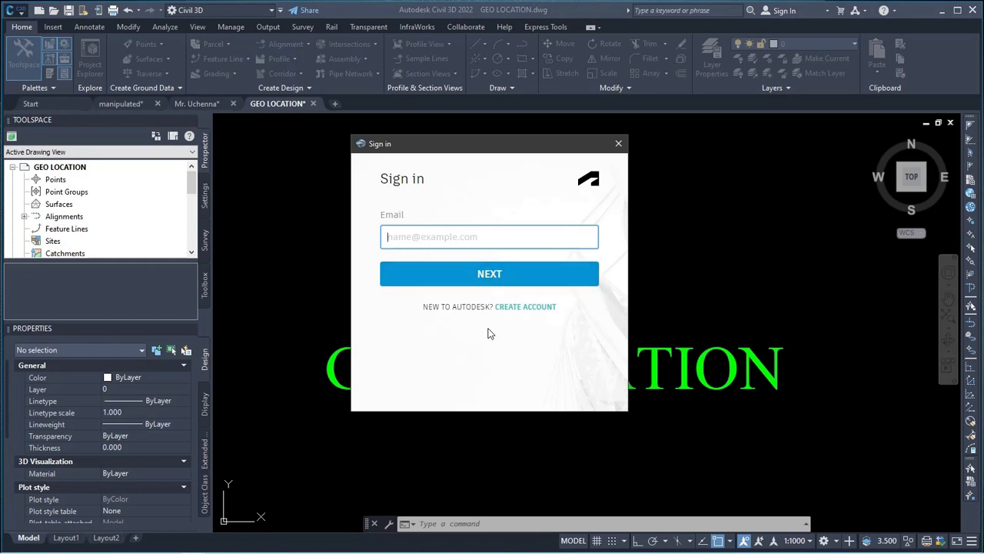
mouse_move(525, 307)
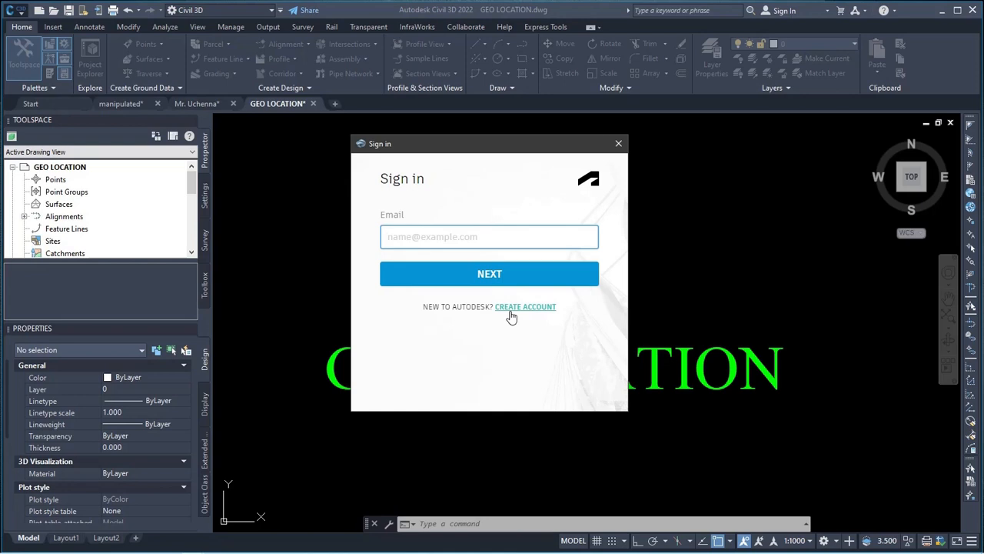
mouse_move(512, 316)
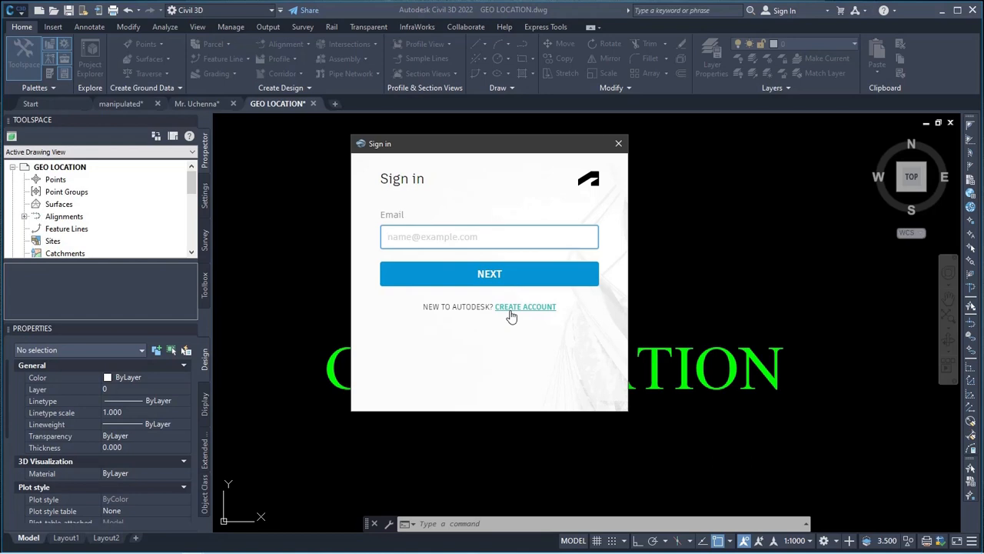
left_click(489, 236)
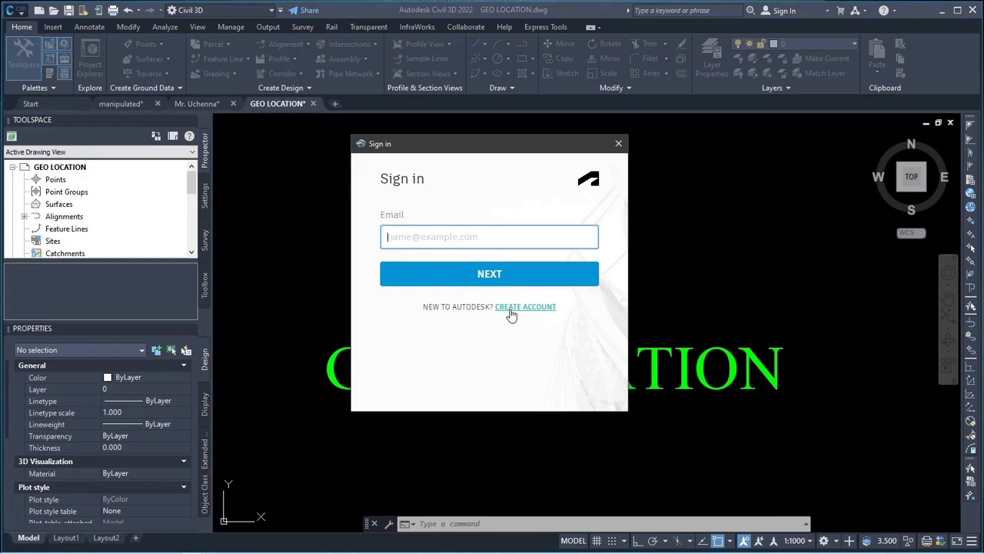
mouse_move(499, 257)
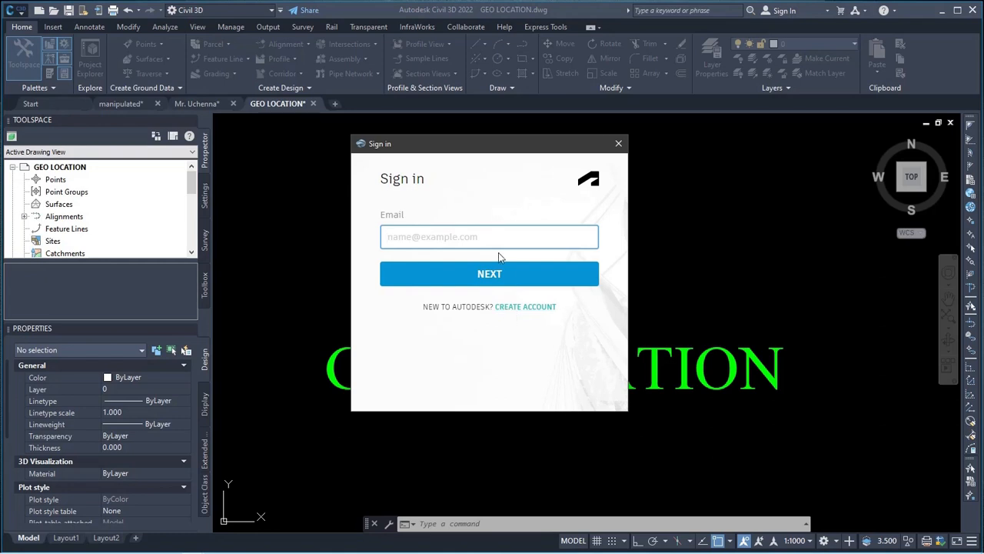
mouse_move(499, 240)
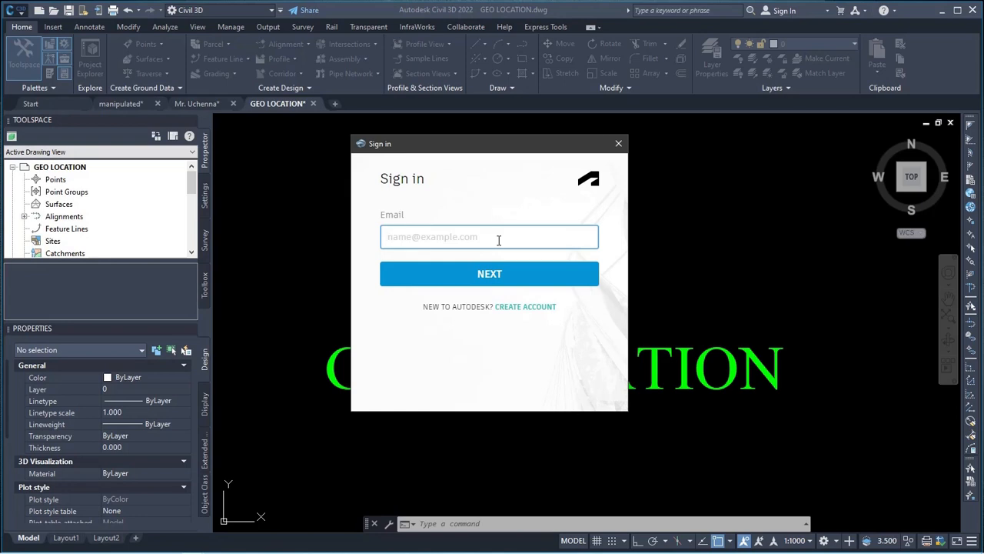
left_click(489, 236)
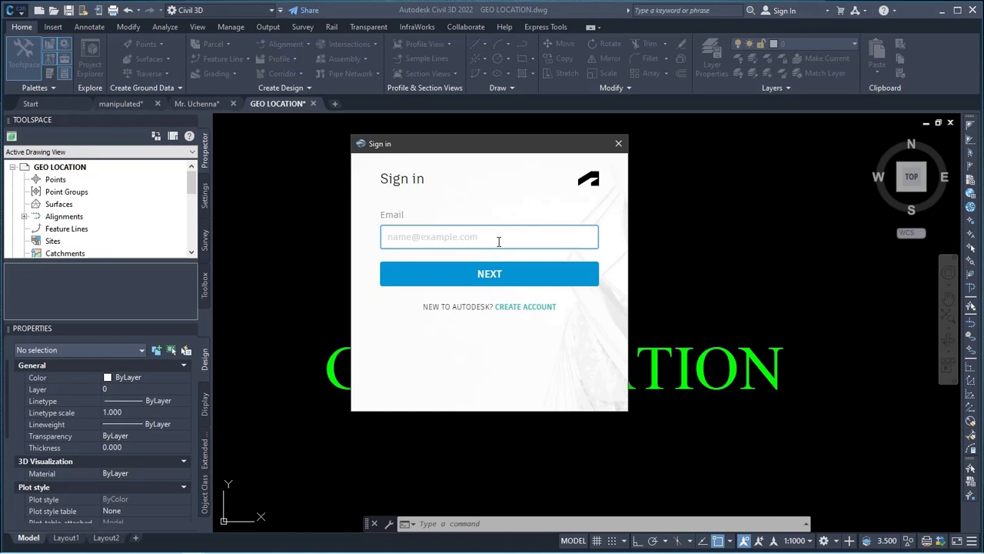
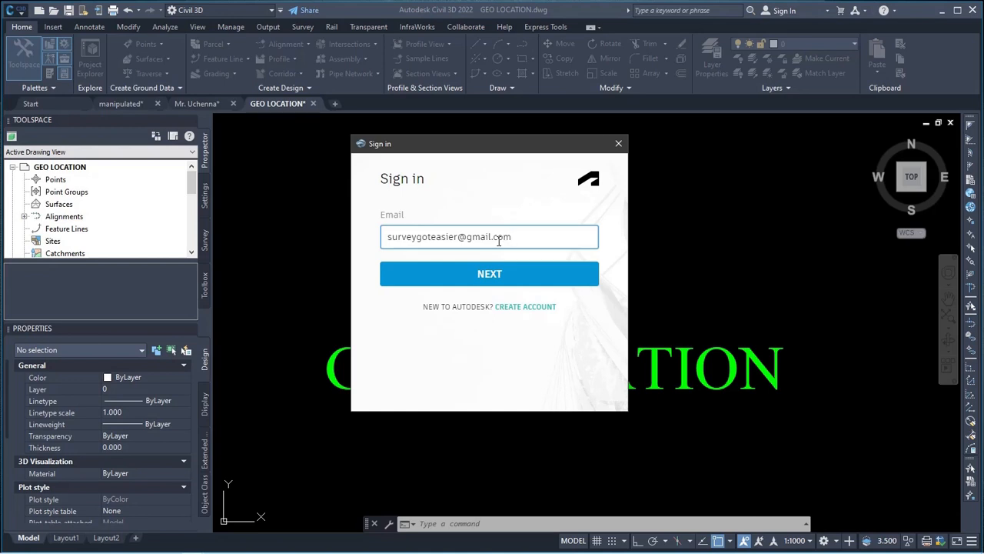
mouse_move(528, 244)
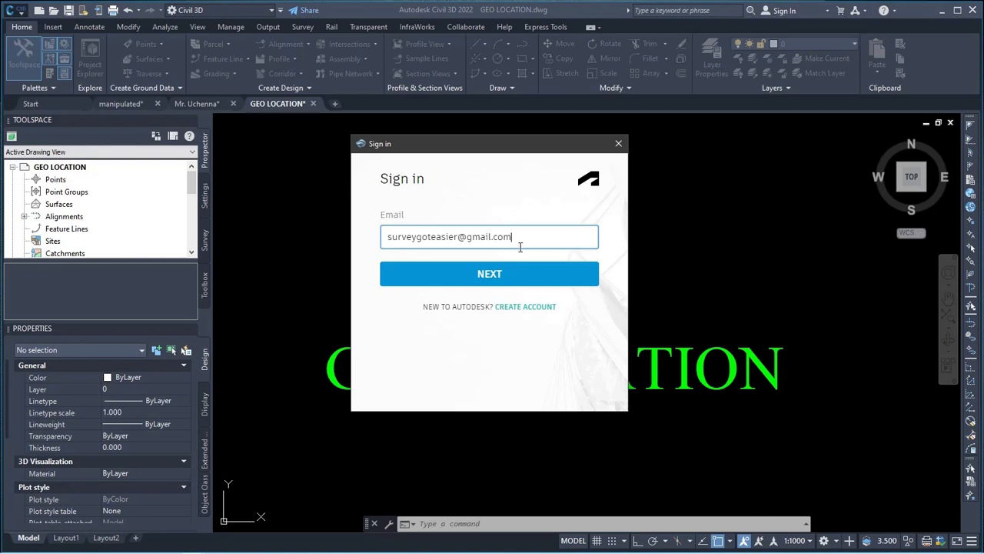
mouse_move(520, 256)
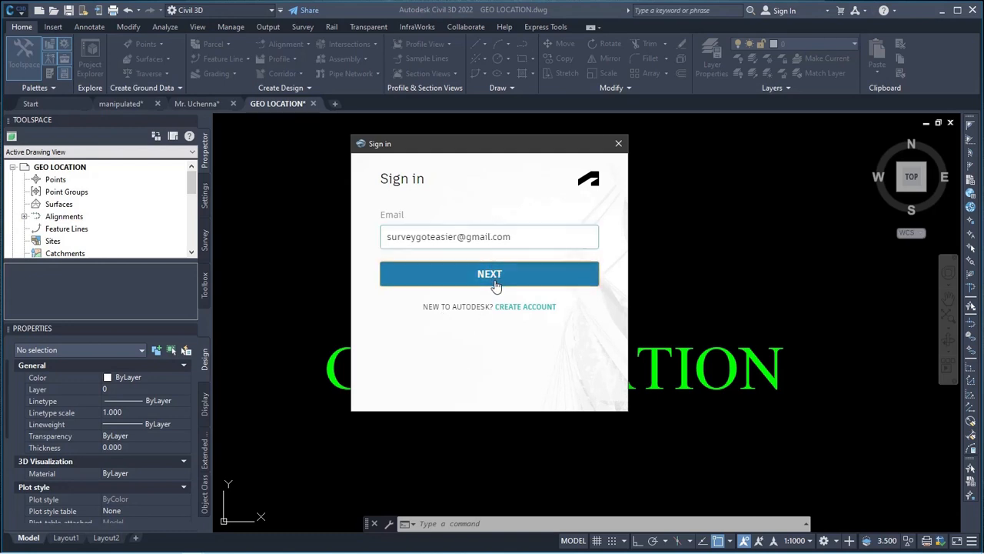
Step: Continue past the email step and enter the account password
left_click(490, 274)
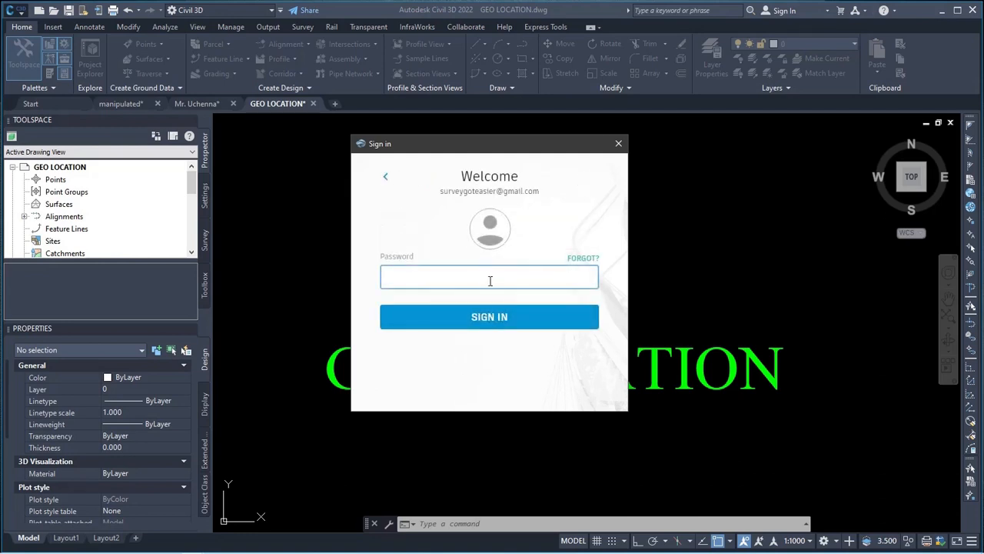
left_click(489, 277)
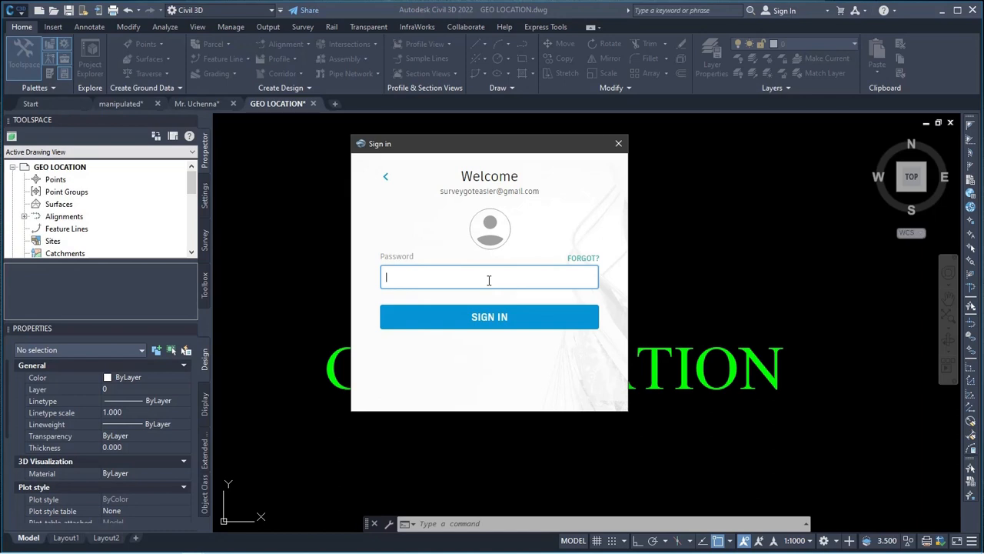
type("•")
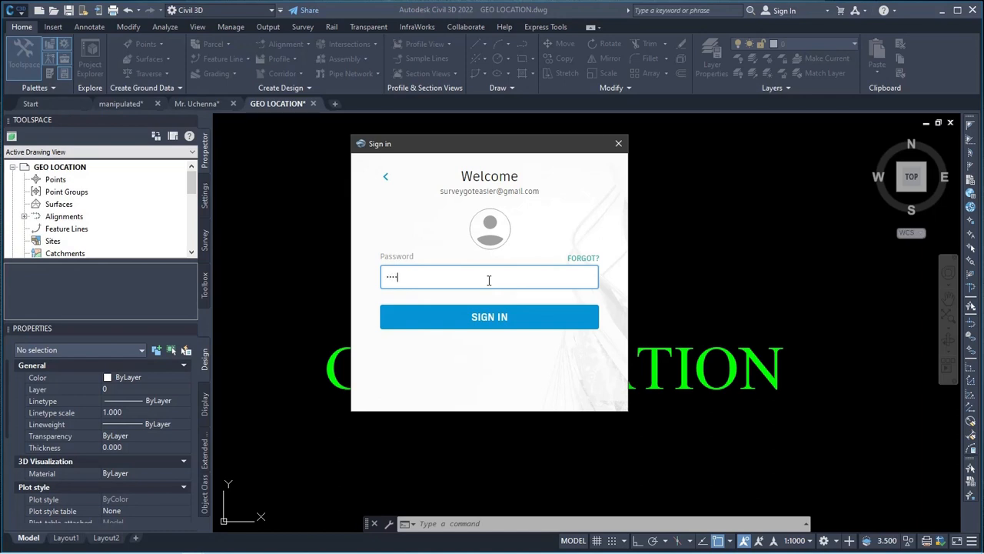
type("•")
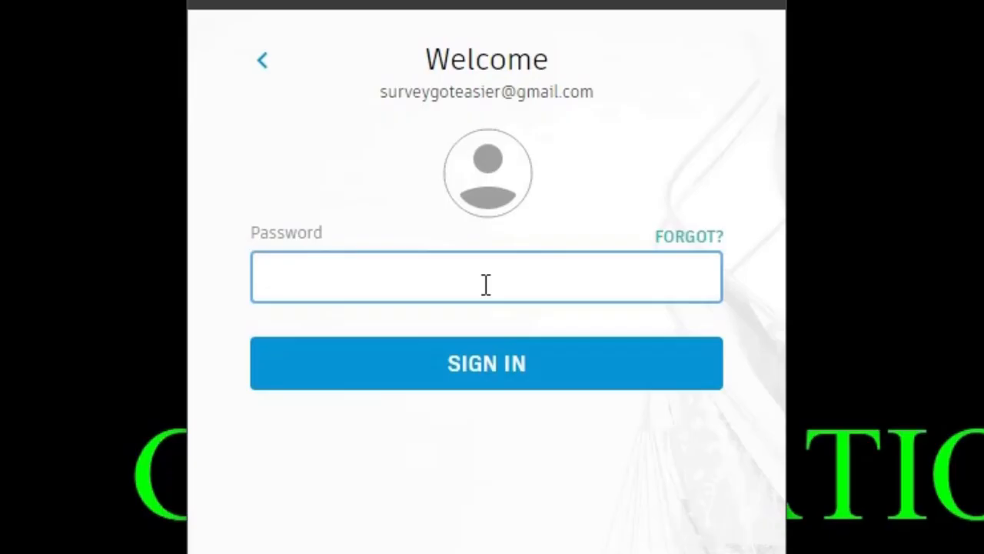
type("•")
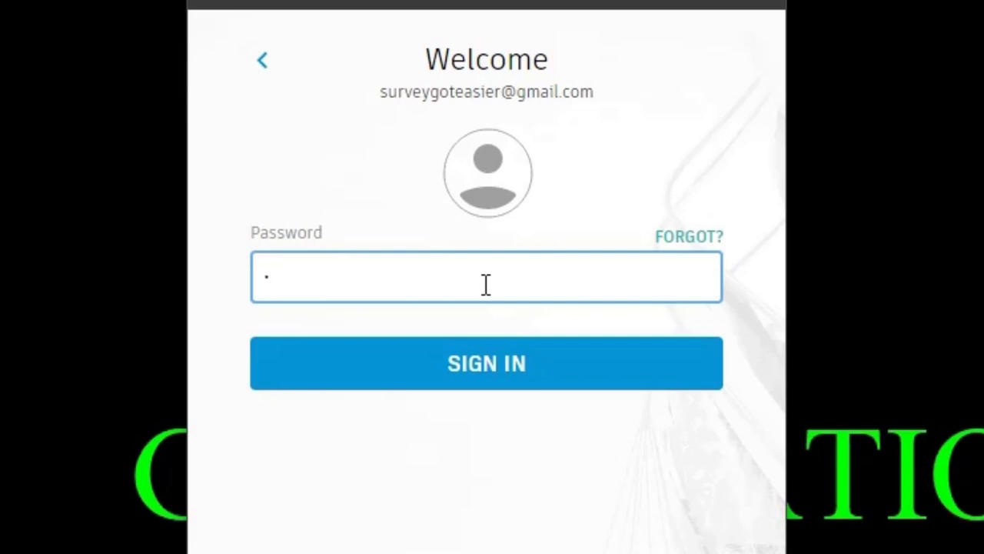
type("•••")
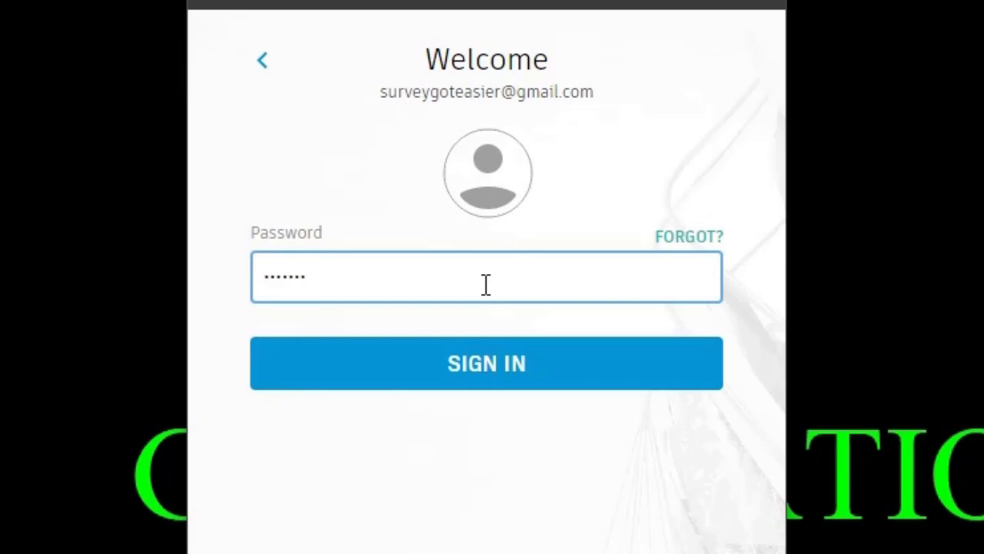
type("*")
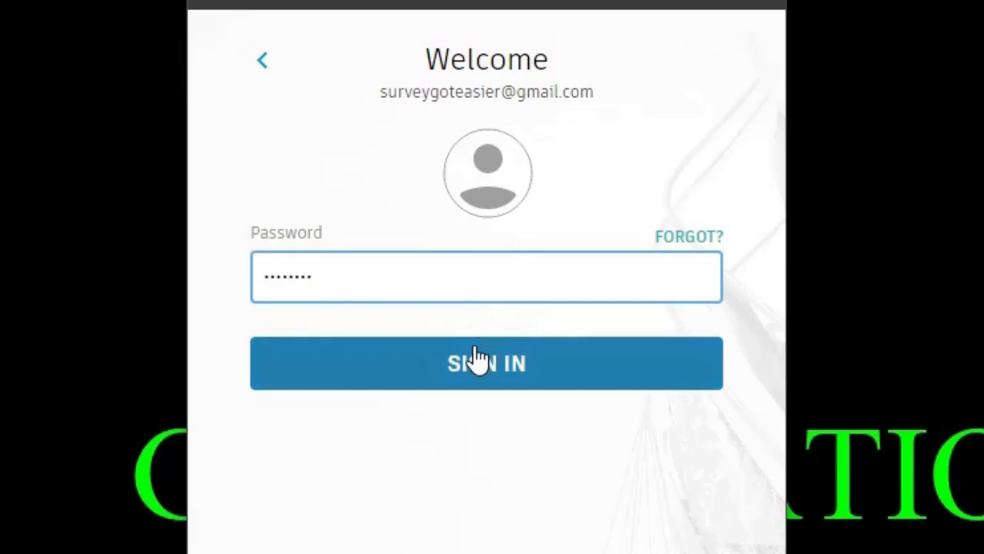
Step: Submit the Autodesk sign-in and return to the GEO LOCATION drawing
left_click(486, 363)
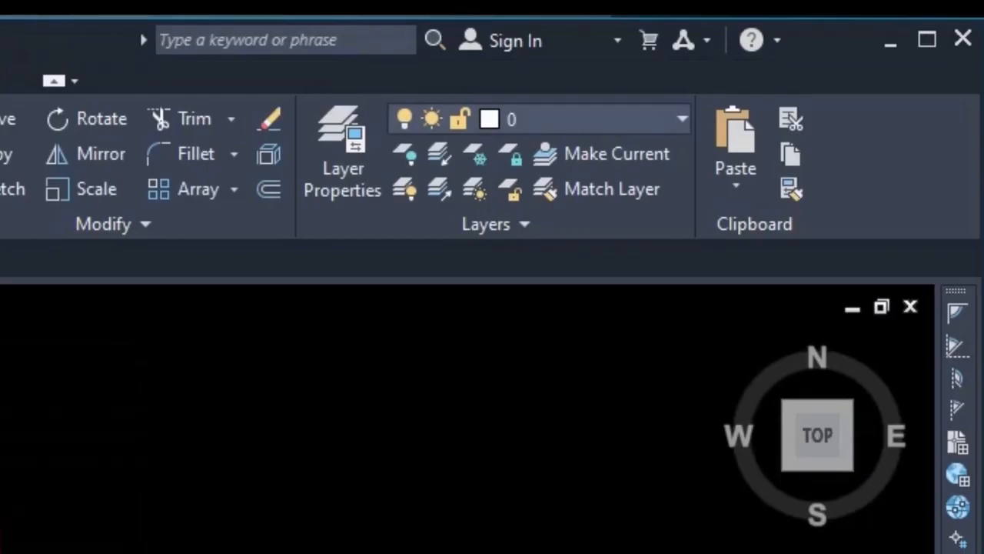
mouse_move(561, 69)
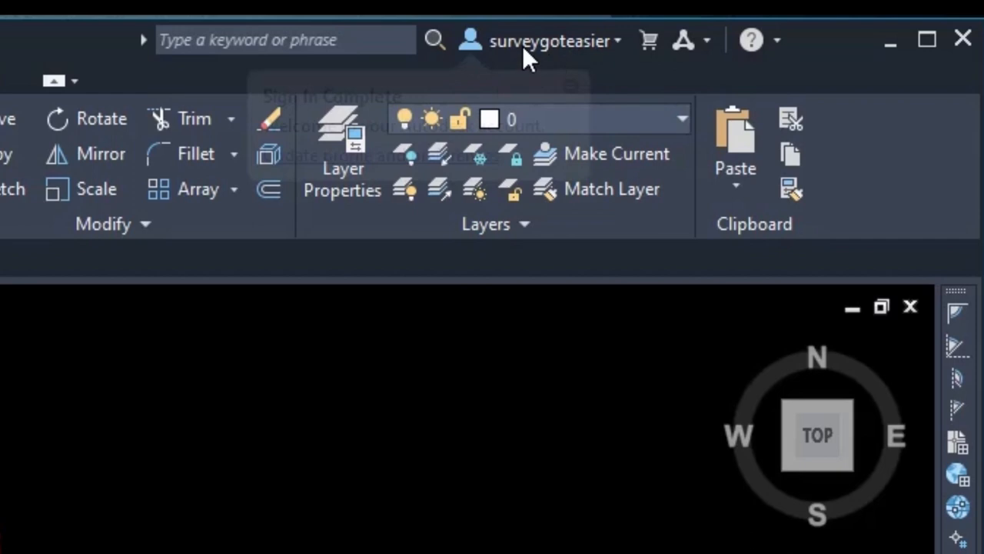
mouse_move(527, 80)
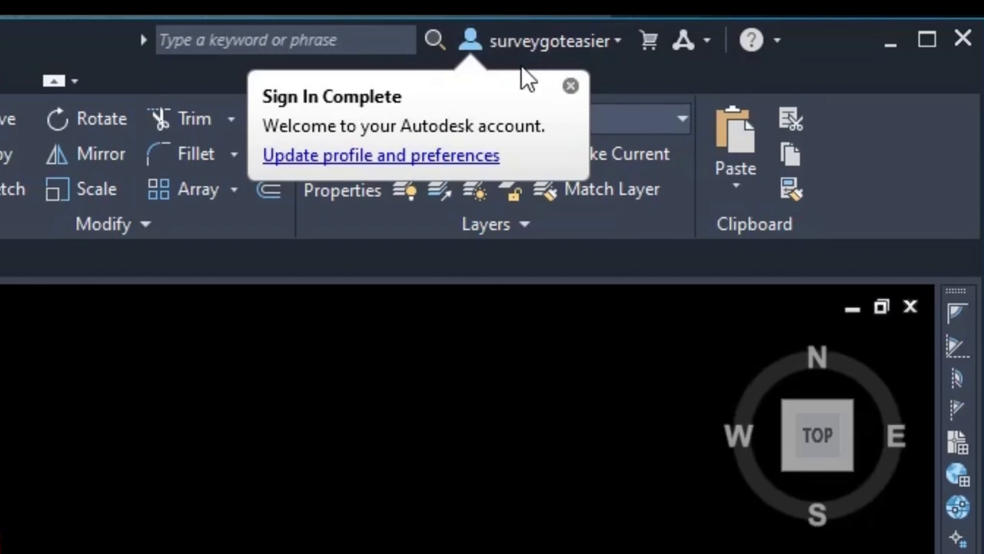
mouse_move(555, 83)
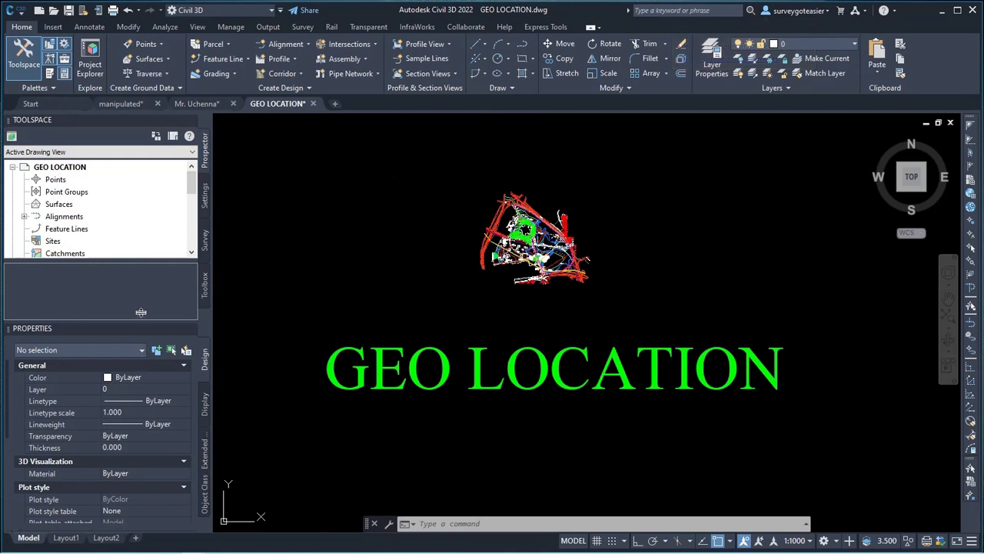
mouse_move(157, 193)
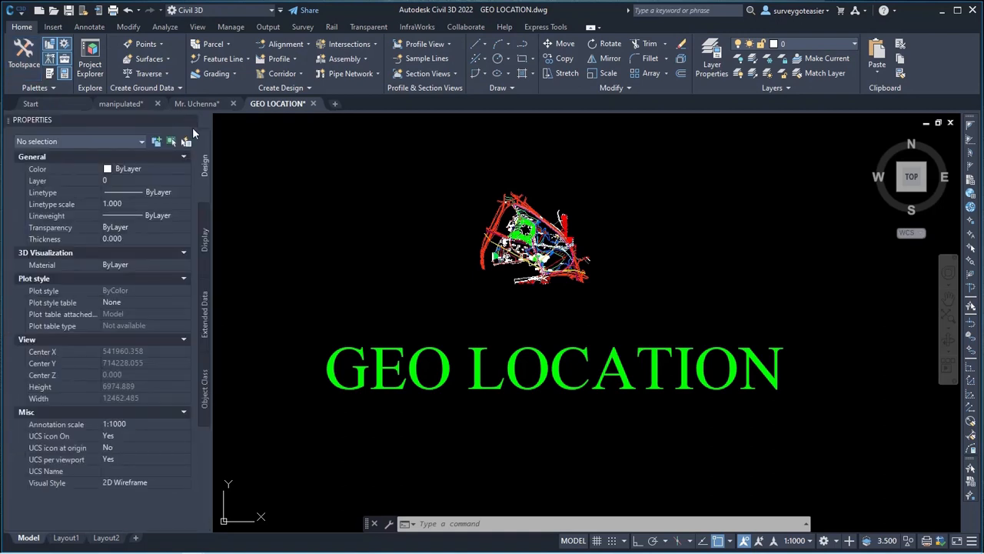
Step: Close Properties, show Toolspace Settings, and bring up GEO LOCATION's drawing options menu
left_click(950, 122)
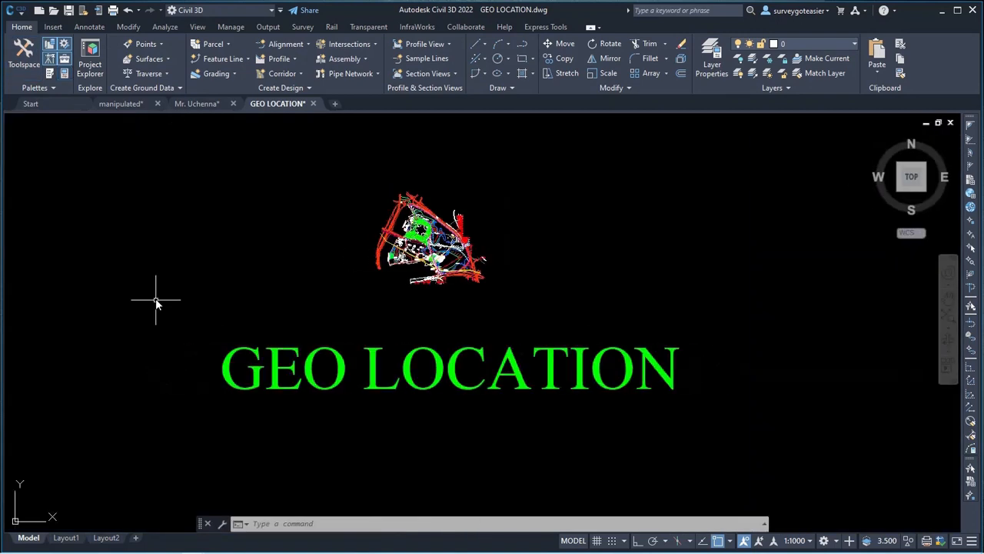
mouse_move(481, 343)
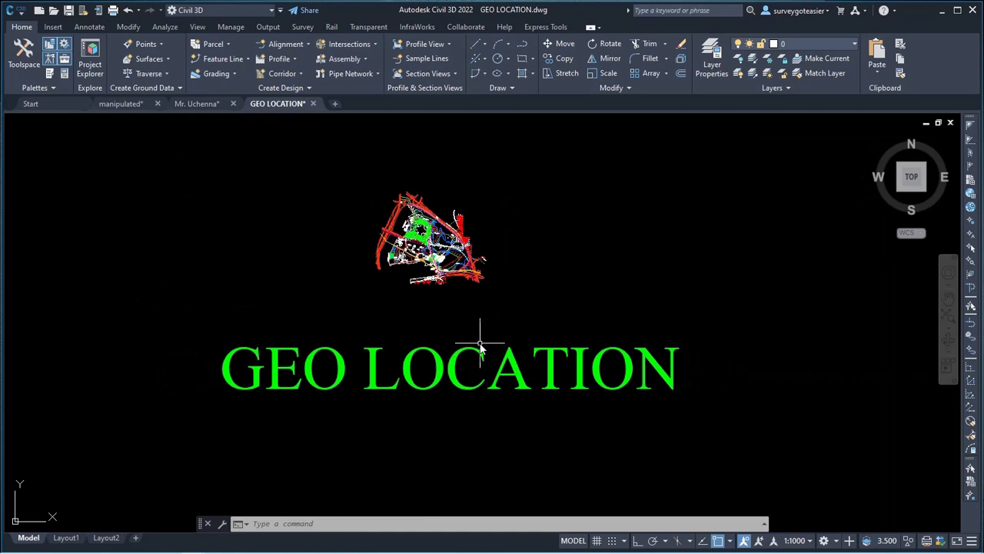
mouse_move(482, 321)
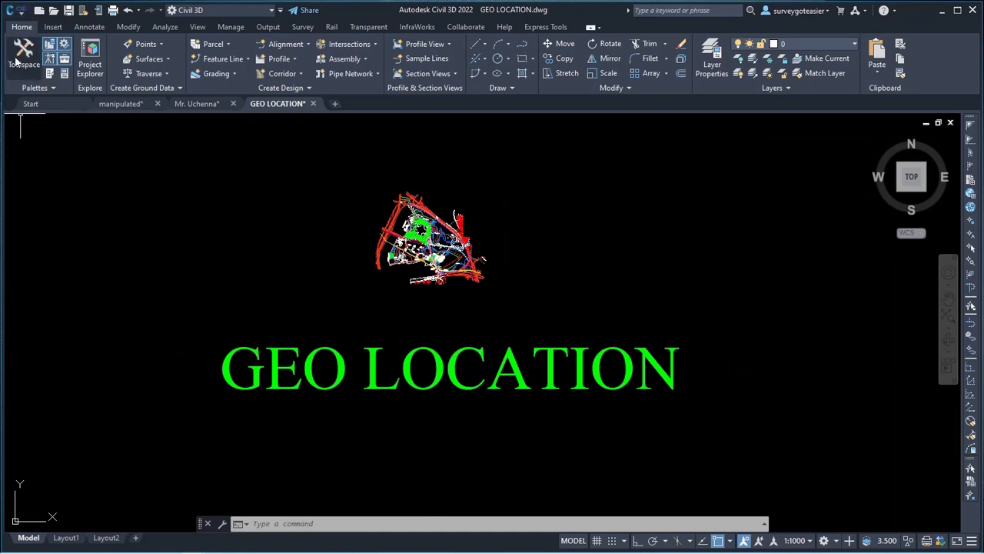
mouse_move(23, 54)
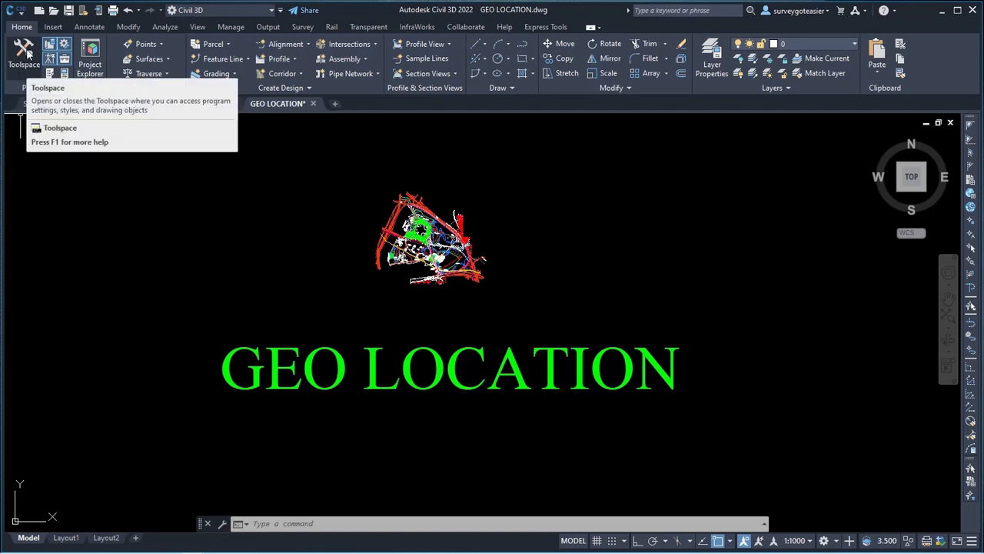
left_click(23, 58)
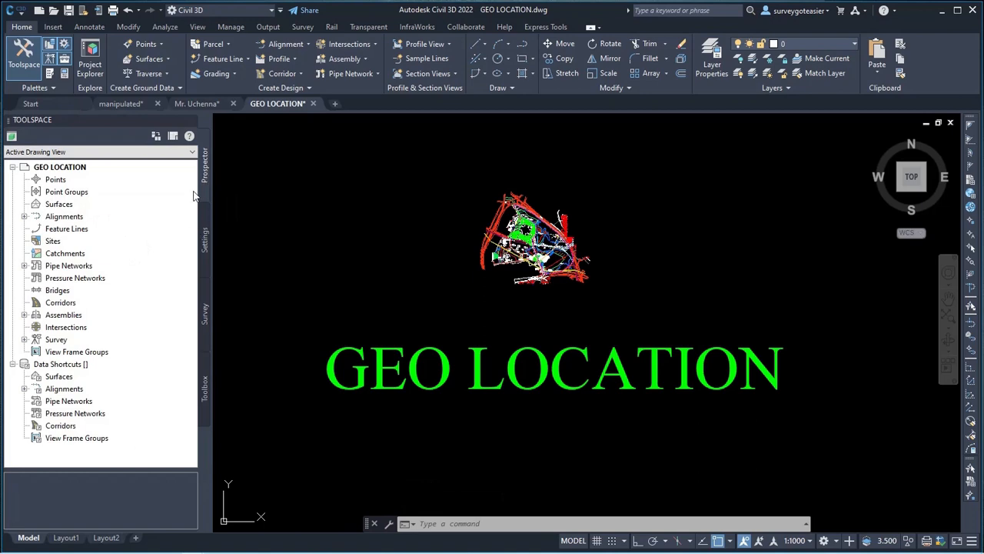
mouse_move(208, 165)
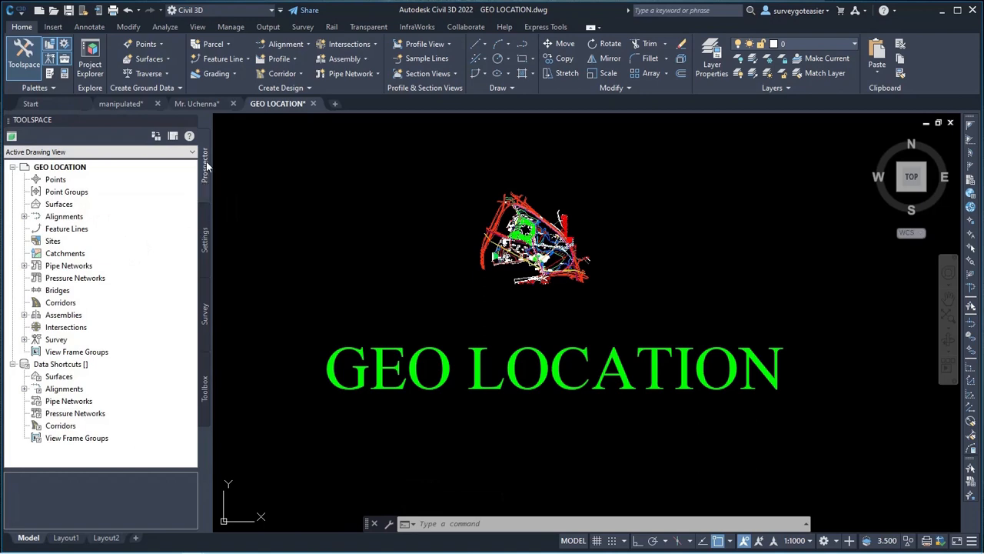
mouse_move(208, 177)
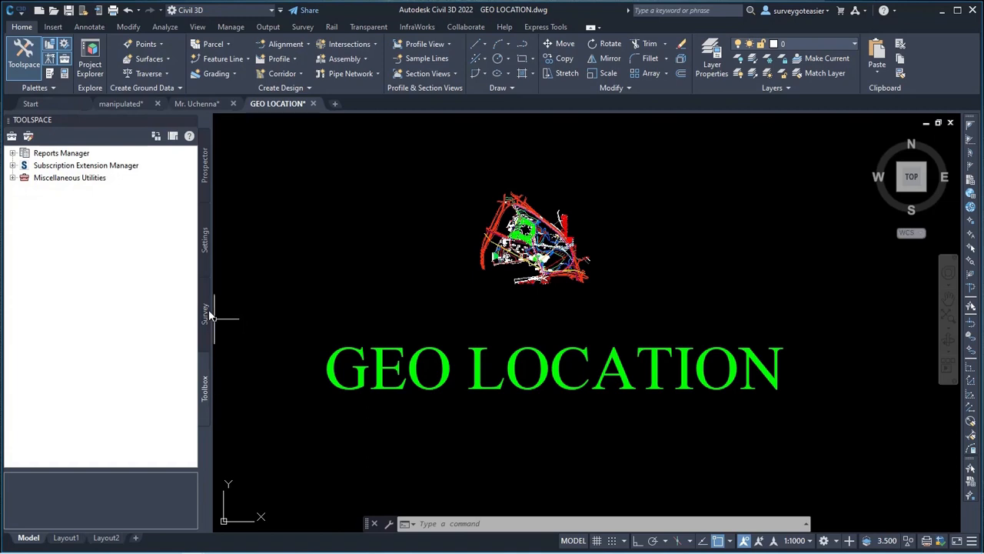
left_click(205, 238)
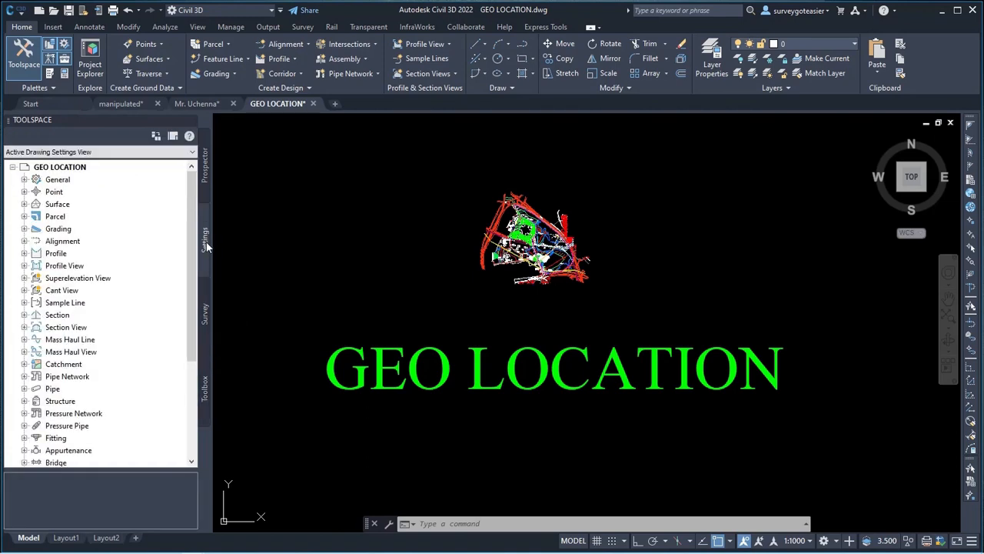
mouse_move(206, 250)
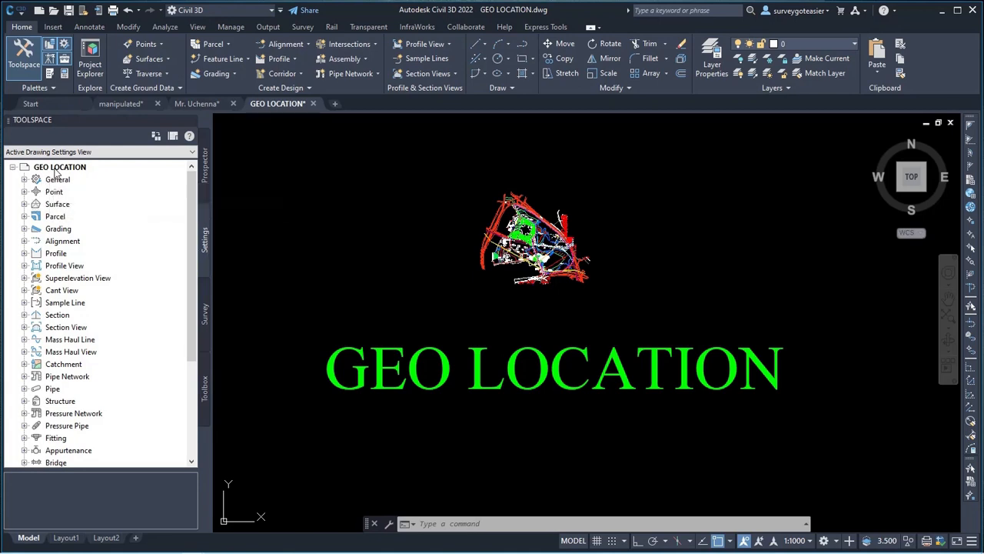
right_click(60, 167)
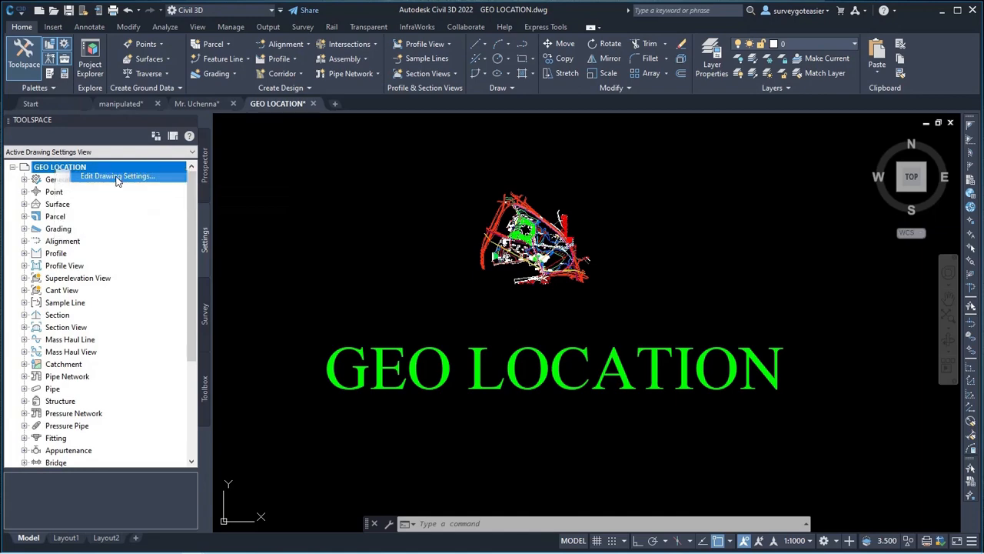
Step: Open GEO LOCATION's Drawing Settings on the Units and Zone page
left_click(117, 176)
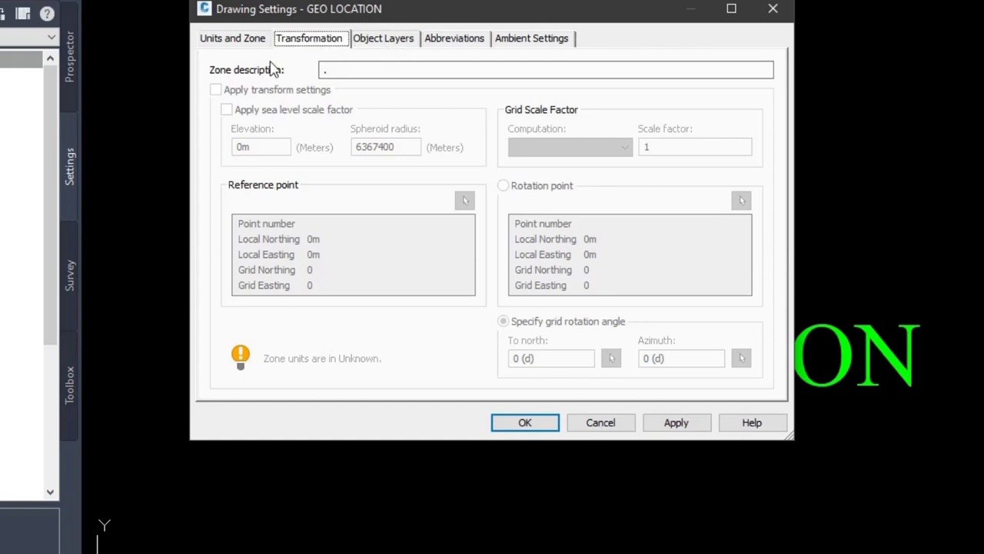
left_click(232, 38)
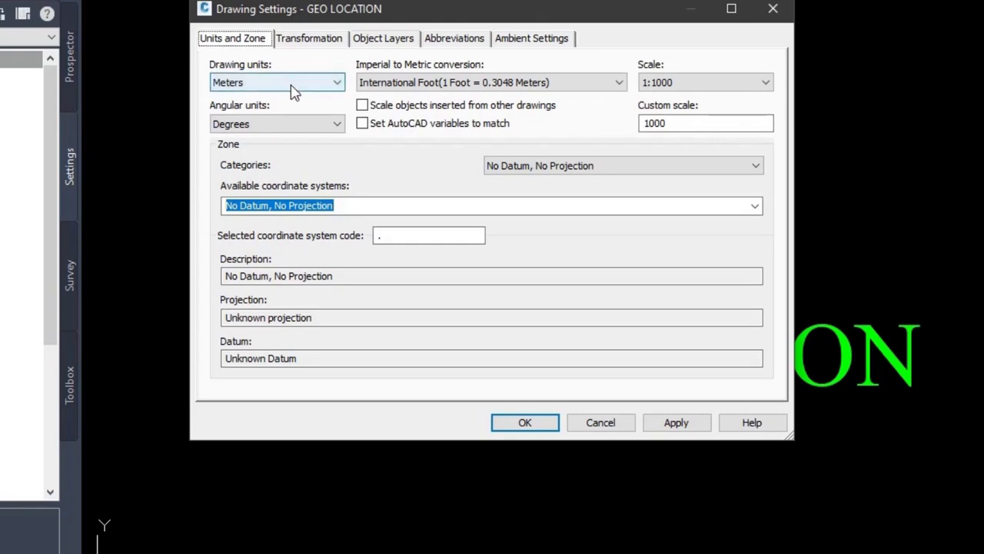
mouse_move(500, 113)
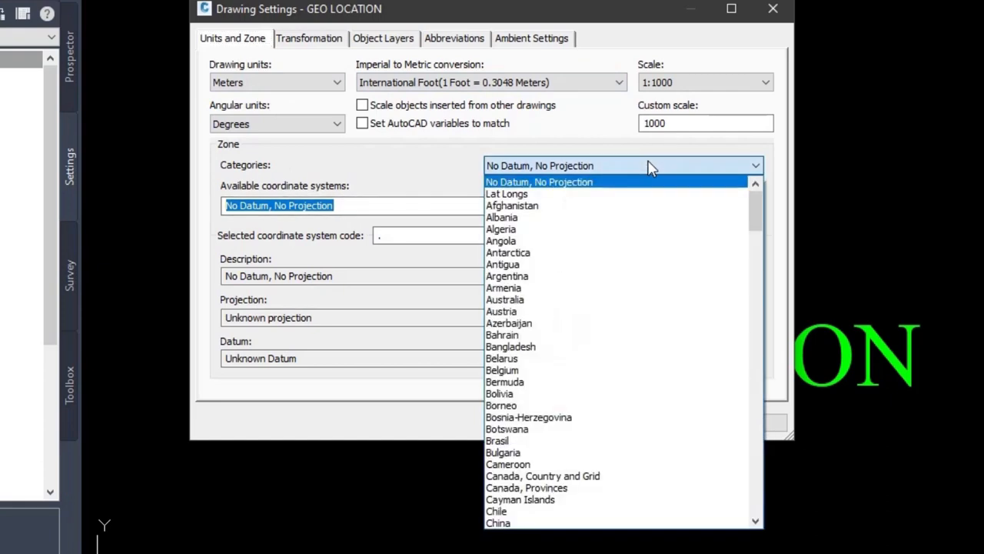
mouse_move(653, 172)
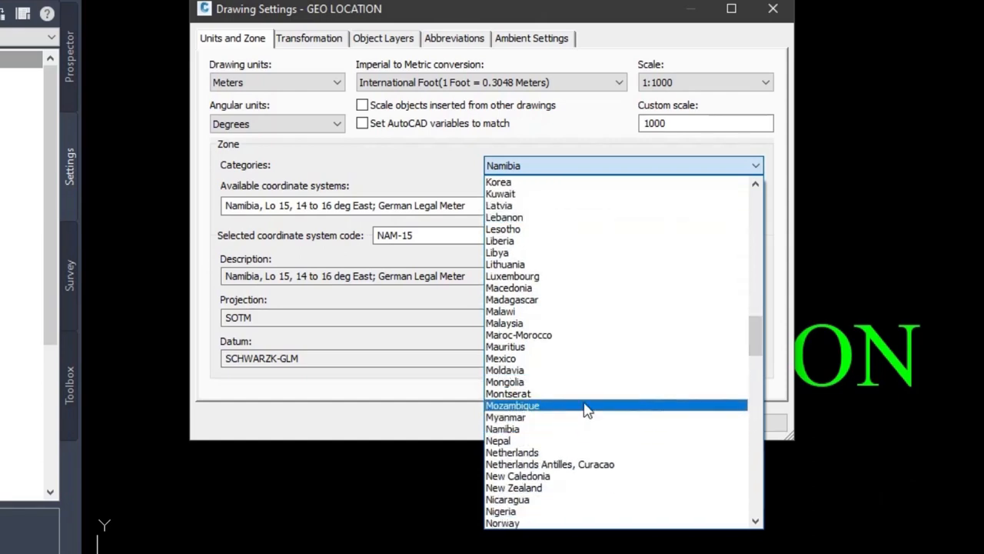
mouse_move(600, 511)
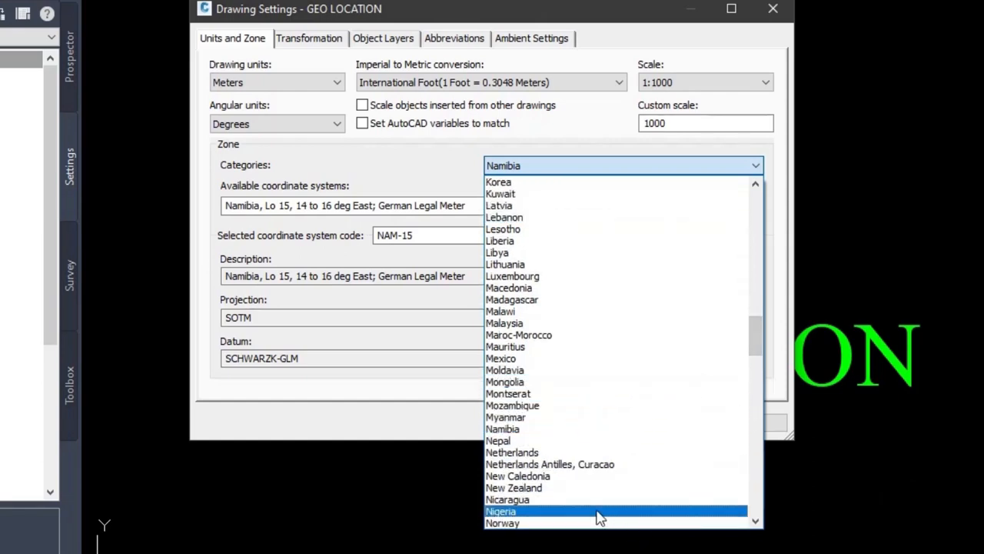
Step: Assign Nigeria's Minna / UTM zone 31N system, with meters and 1:1000 scale
left_click(500, 511)
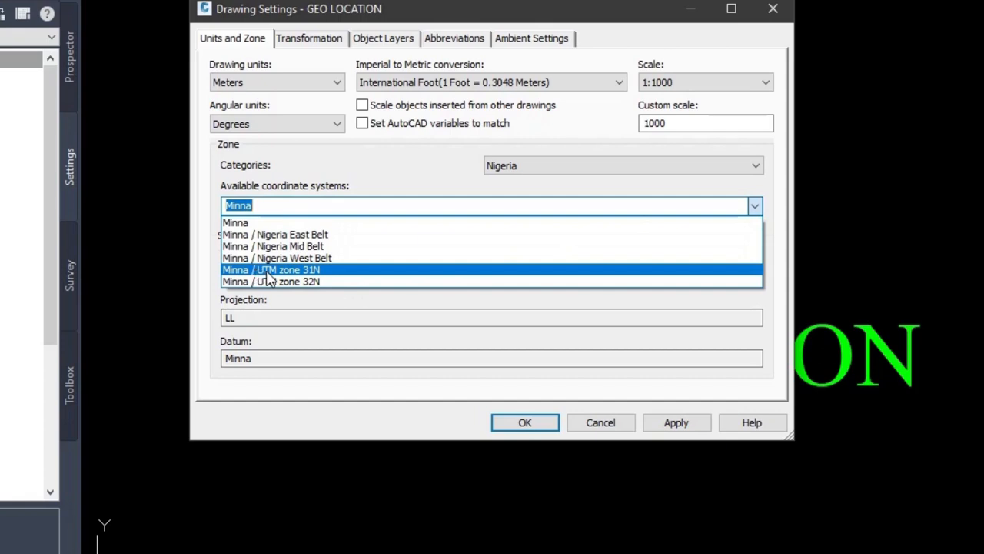
left_click(270, 270)
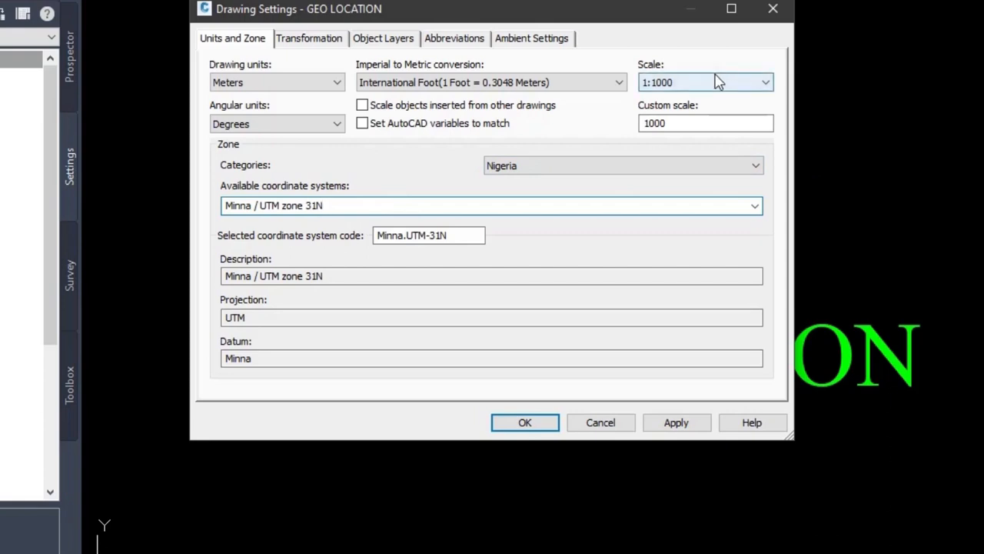
left_click(764, 83)
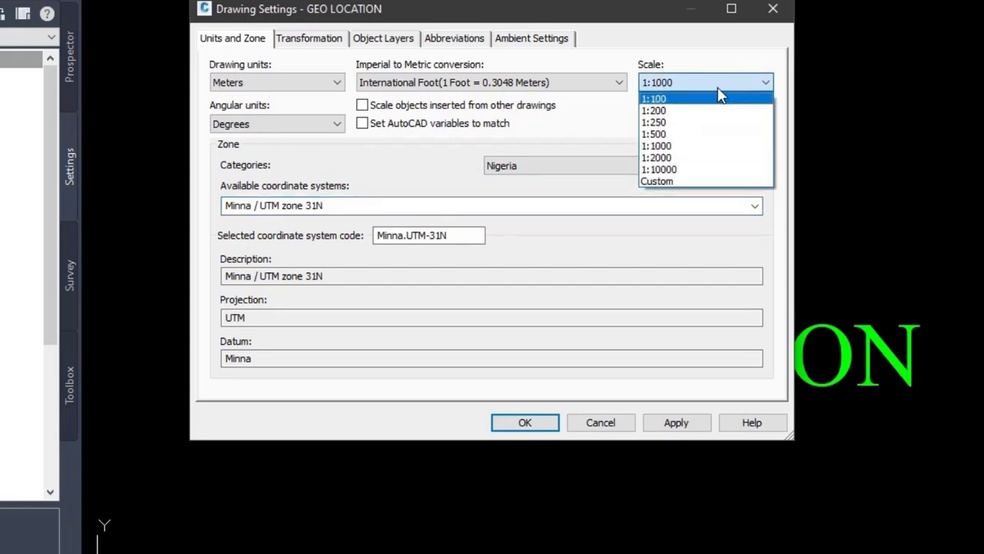
mouse_move(737, 101)
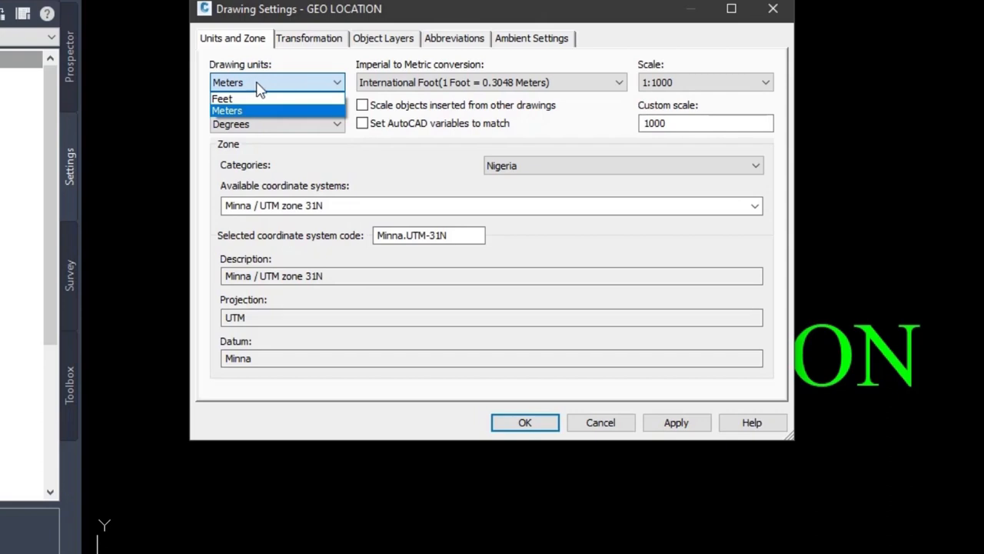
left_click(227, 110)
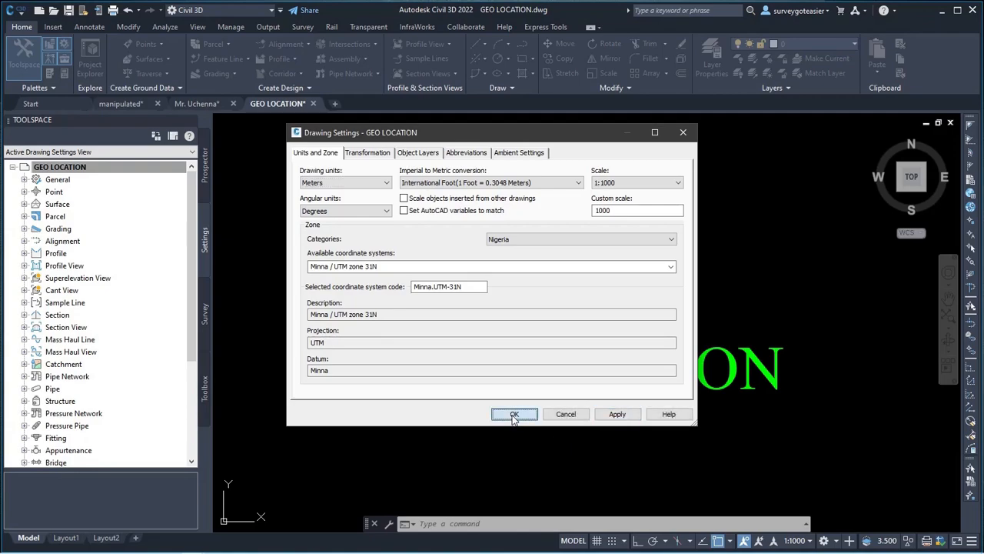
Step: Apply the coordinate system settings and show the Geolocation ribbon tools
left_click(515, 414)
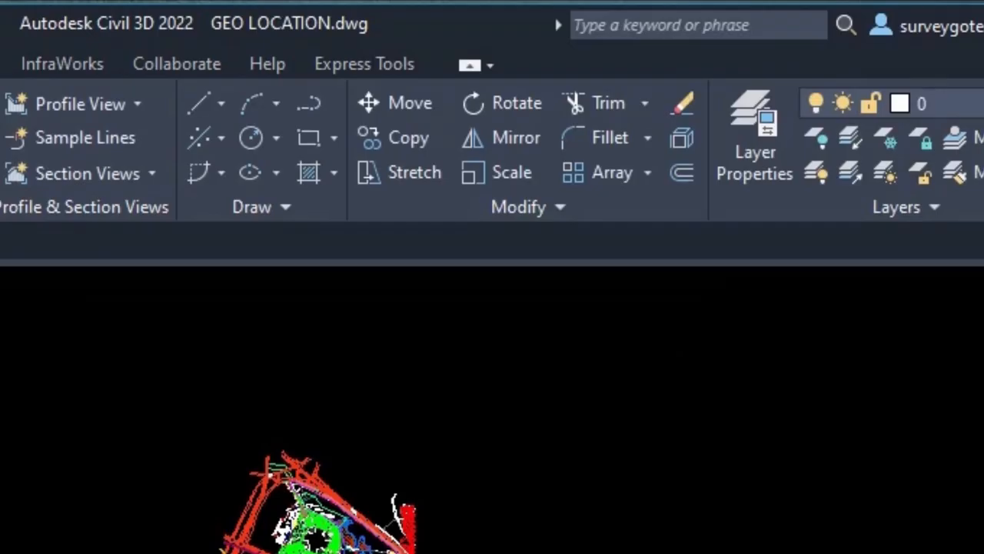
left_click(489, 63)
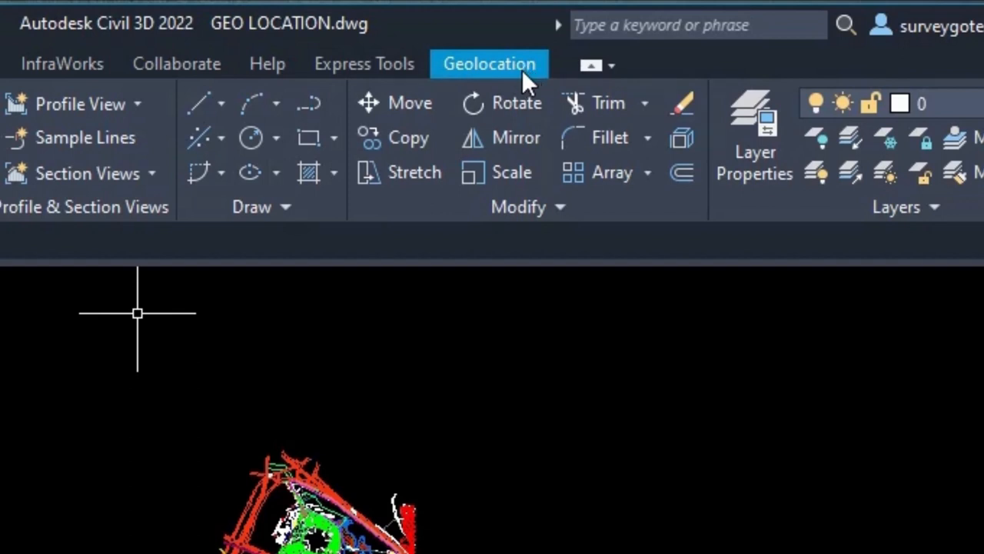
mouse_move(503, 73)
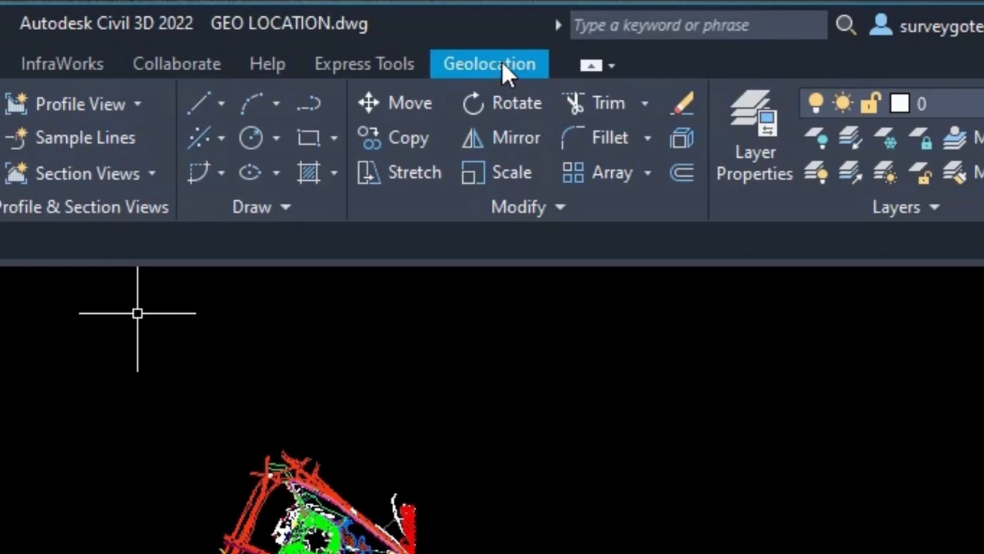
mouse_move(496, 70)
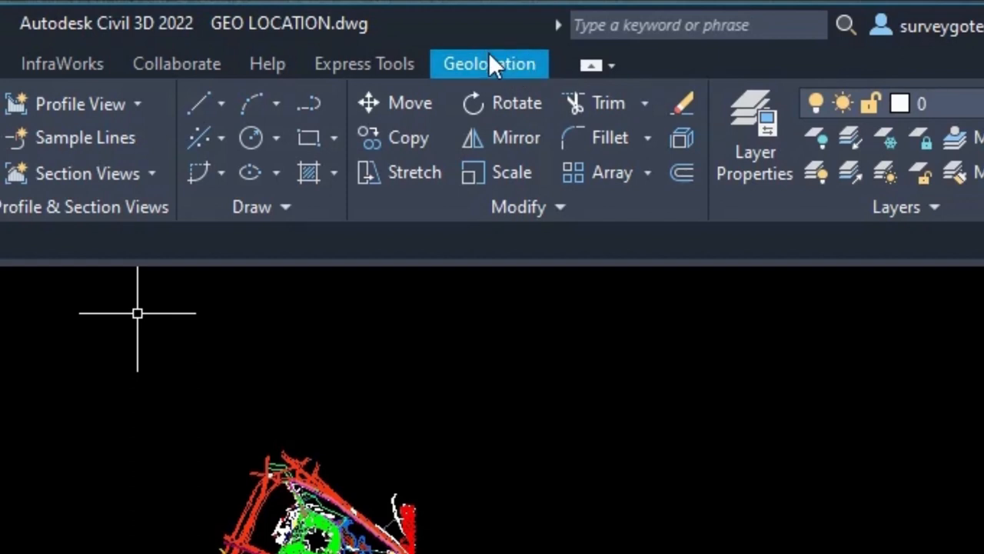
mouse_move(513, 92)
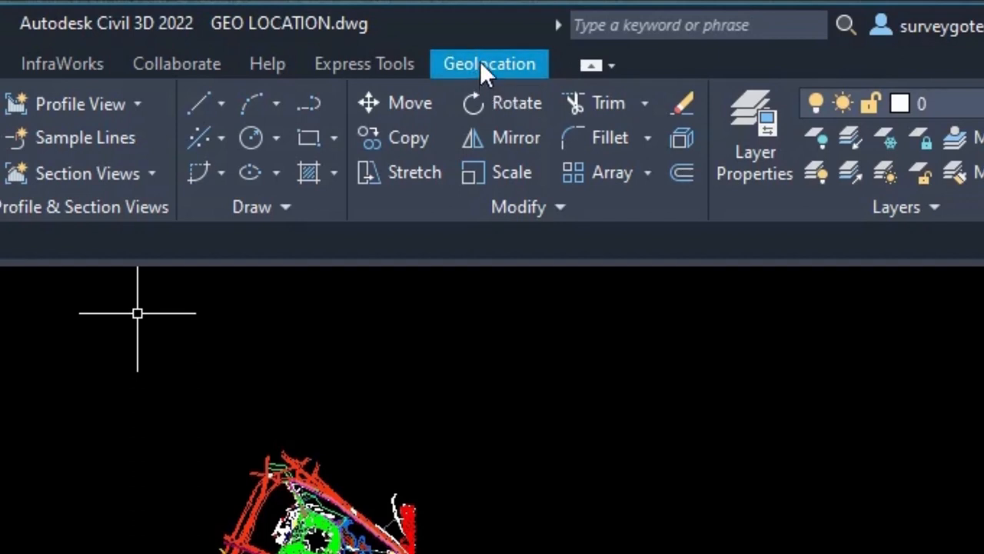
left_click(489, 63)
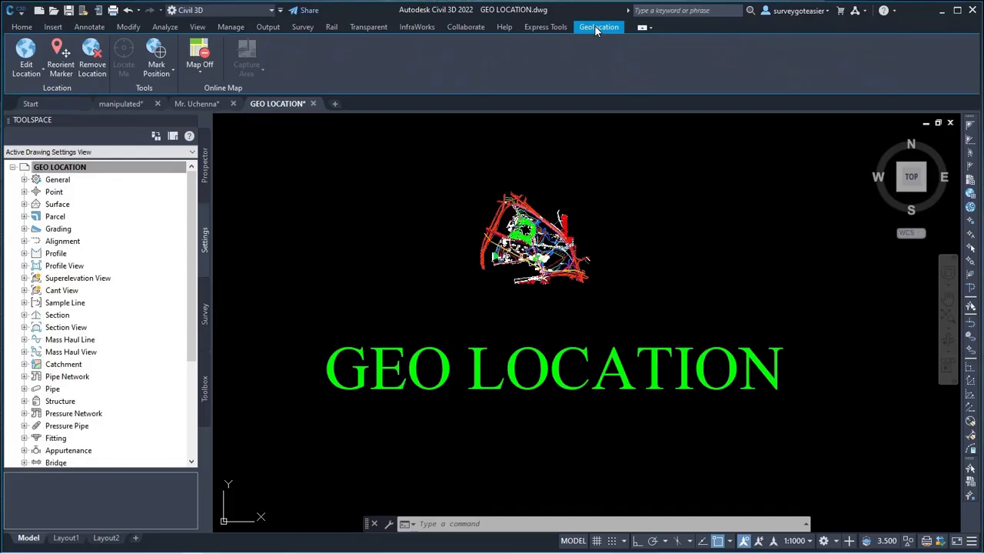
left_click(60, 167)
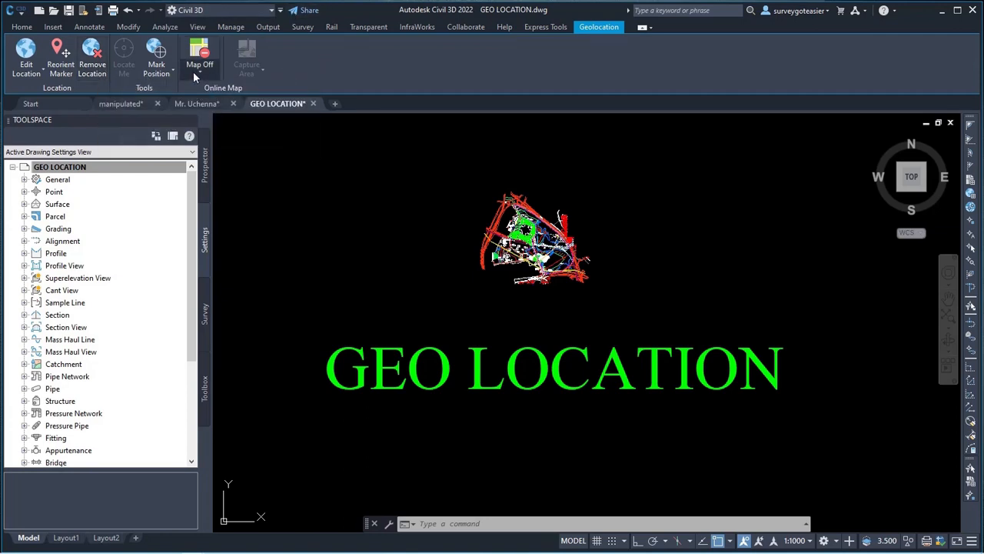
Step: Switch the online map to Map Hybrid and accept the online map data prompt
left_click(199, 64)
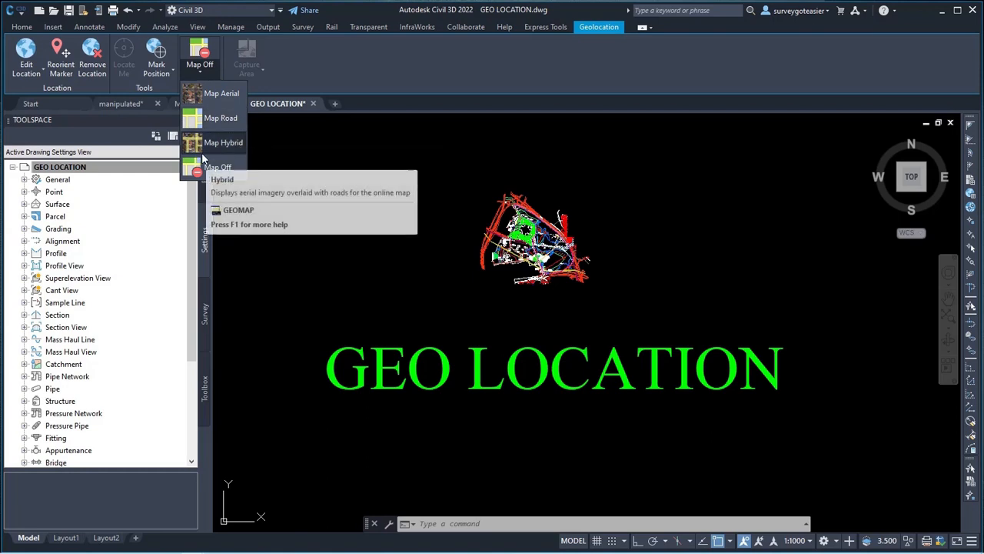
mouse_move(223, 143)
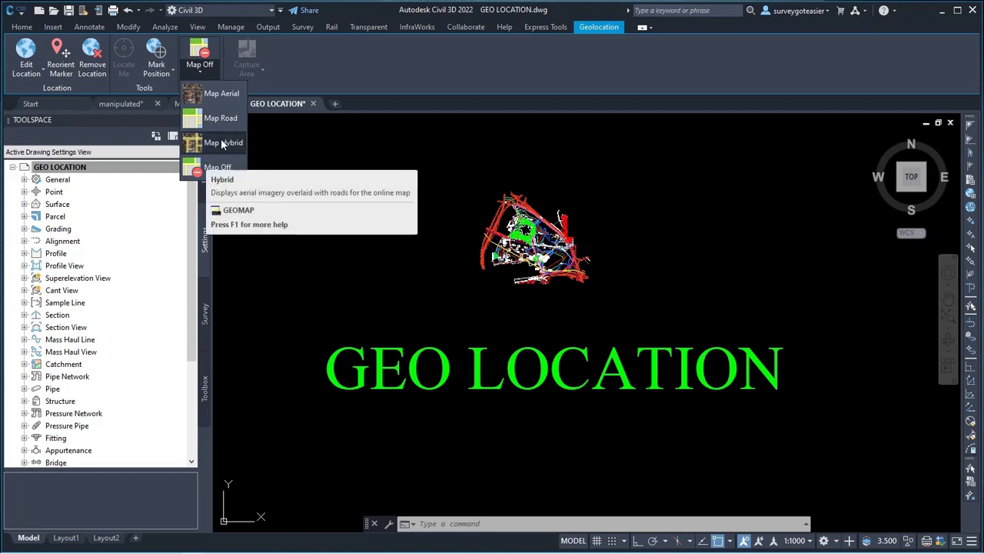
left_click(223, 142)
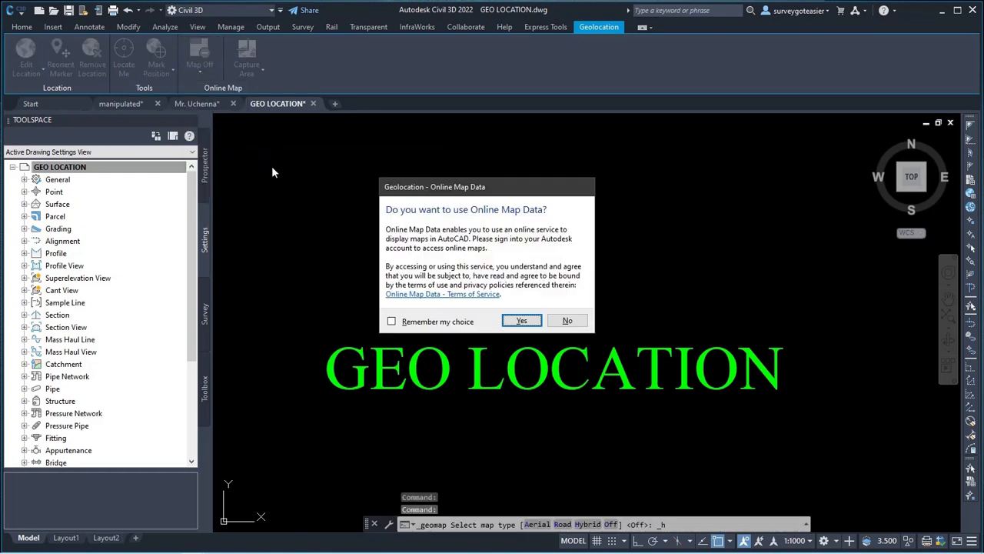
mouse_move(476, 217)
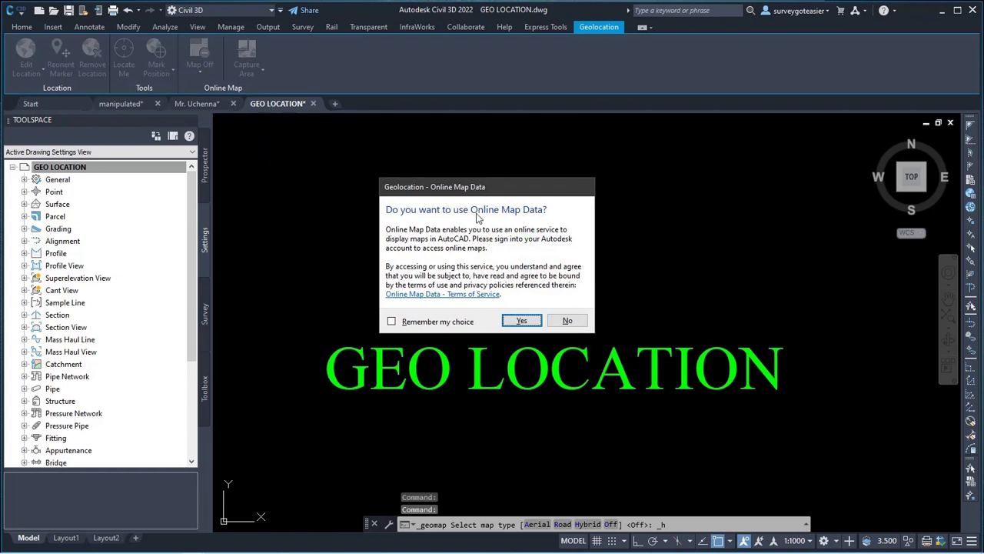
mouse_move(533, 331)
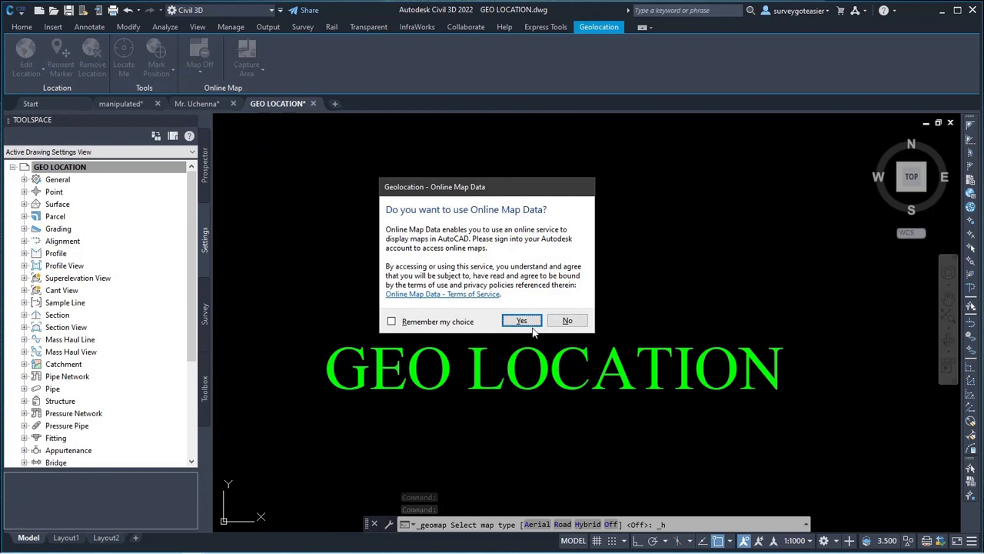
left_click(522, 321)
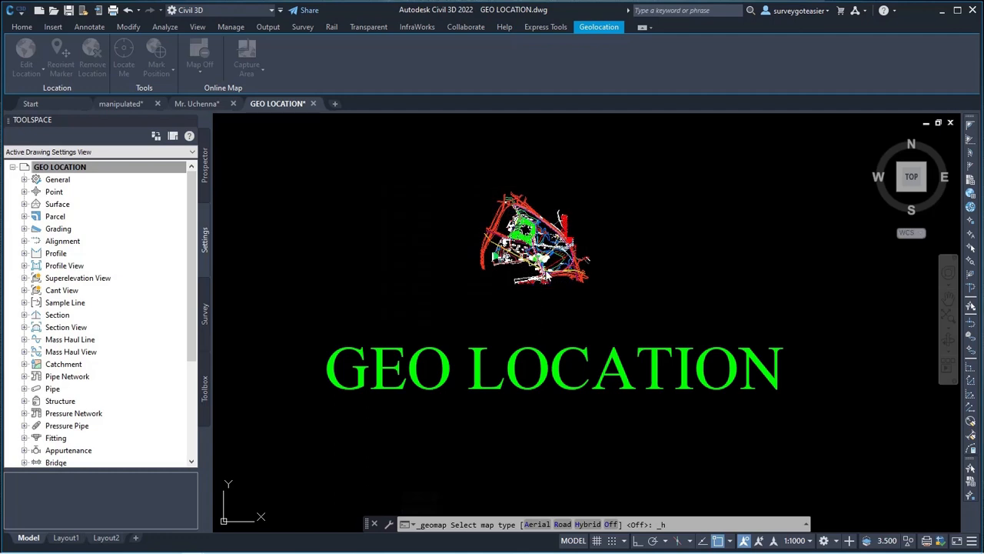
mouse_move(500, 309)
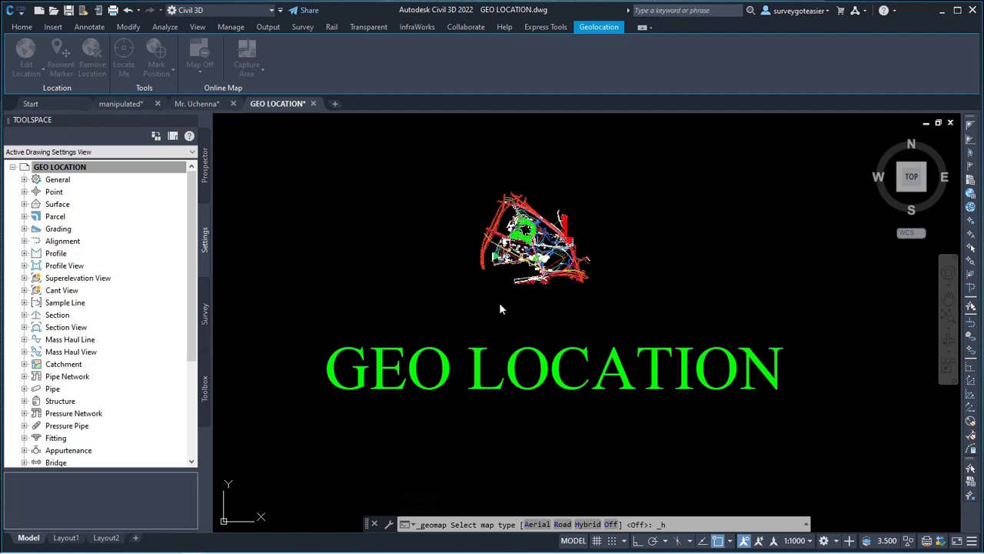
mouse_move(501, 311)
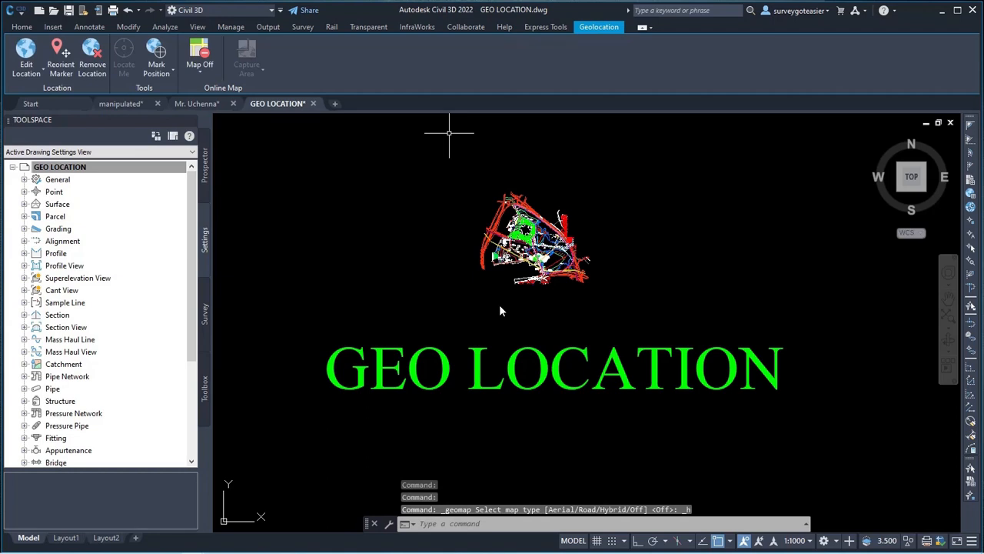
mouse_move(323, 481)
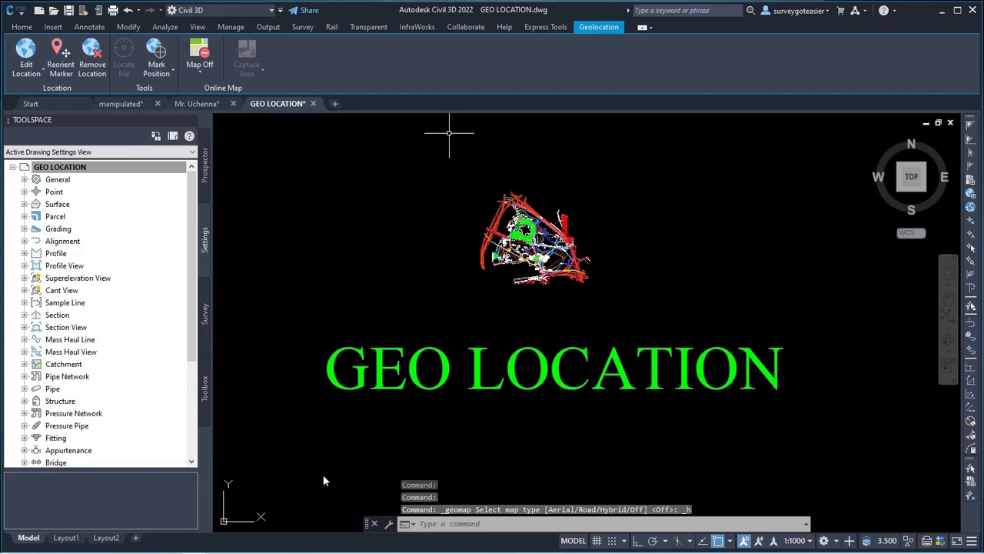
Step: Pan the hybrid aerial map toward Apapa Road, the buildings and parked trucks
left_click(199, 64)
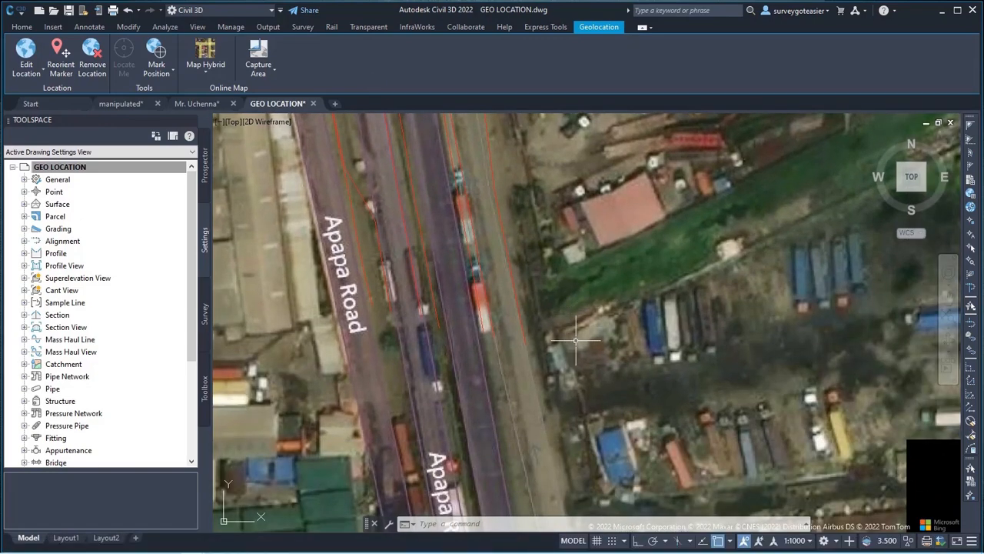
left_click_drag(575, 340, 545, 357)
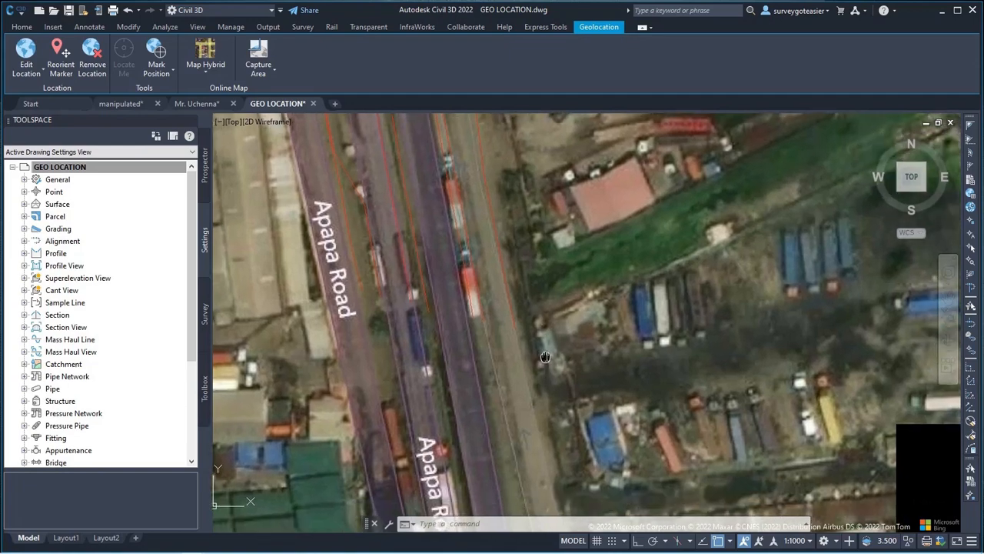
left_click_drag(545, 356, 408, 183)
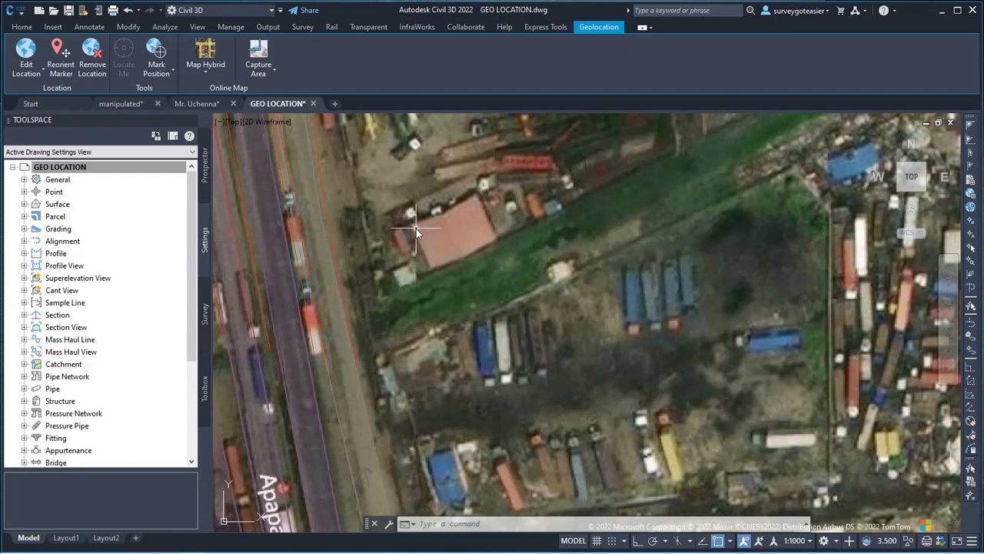
mouse_move(408, 237)
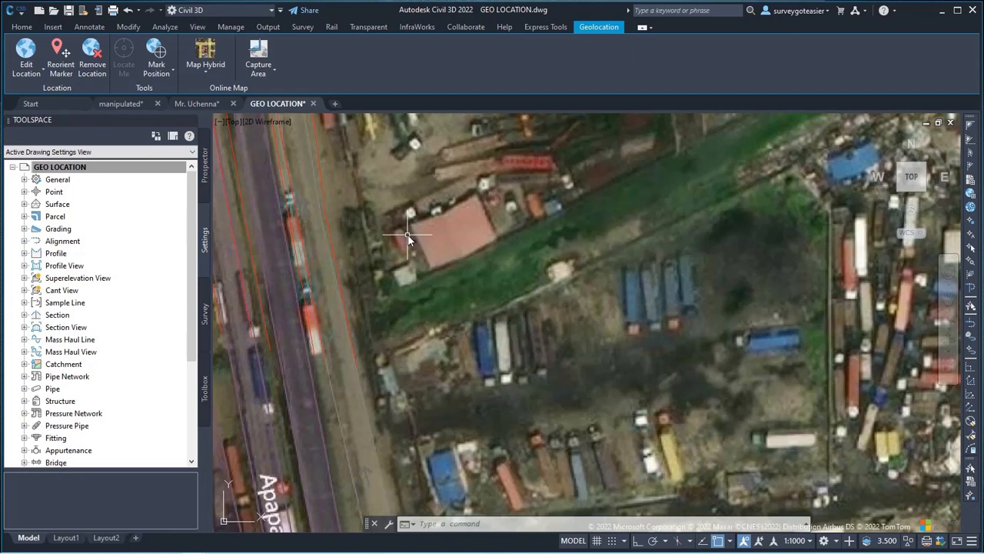
mouse_move(409, 231)
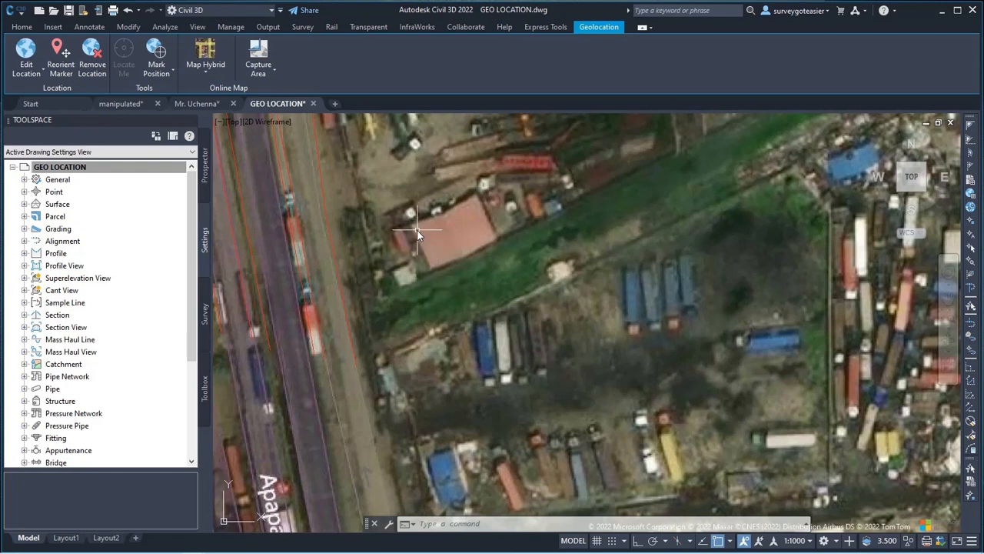
mouse_move(414, 228)
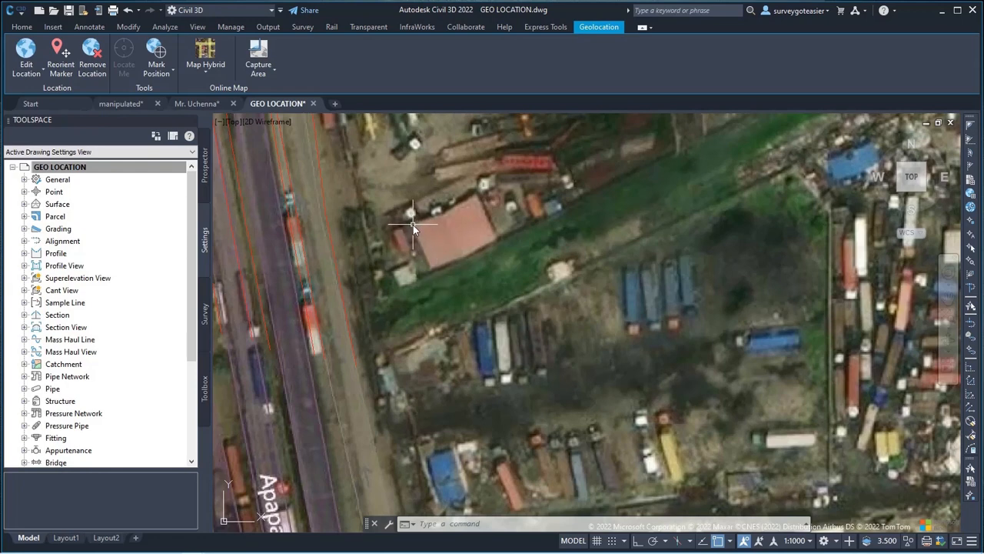